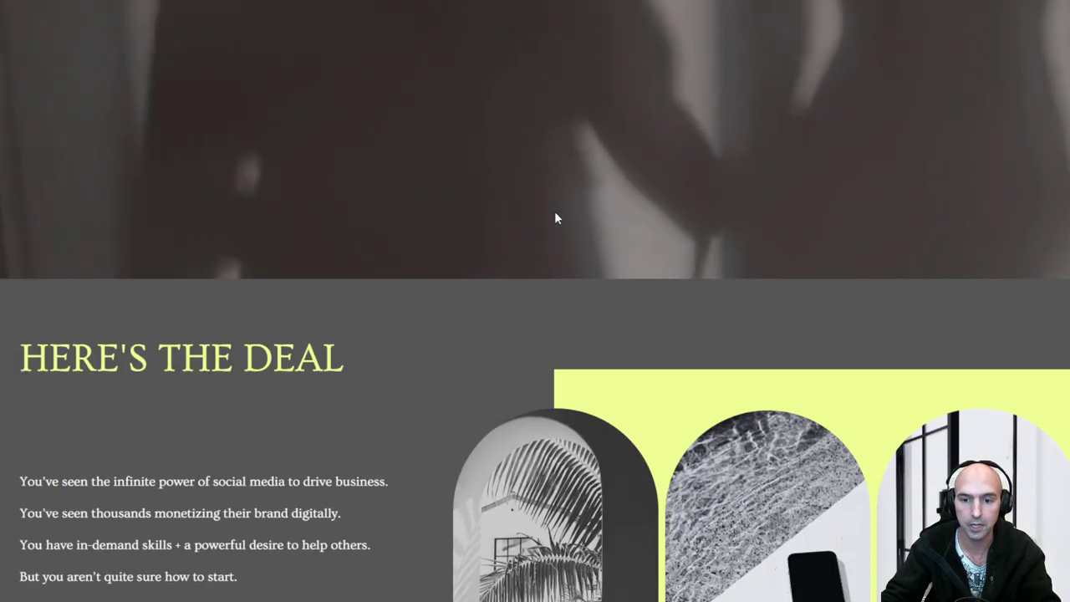
Step: Review the pasted Catalyst Collective text, highlighting Sales Funnels, SEO + Analytics and Mental Wellness topics
scroll("down", 3)
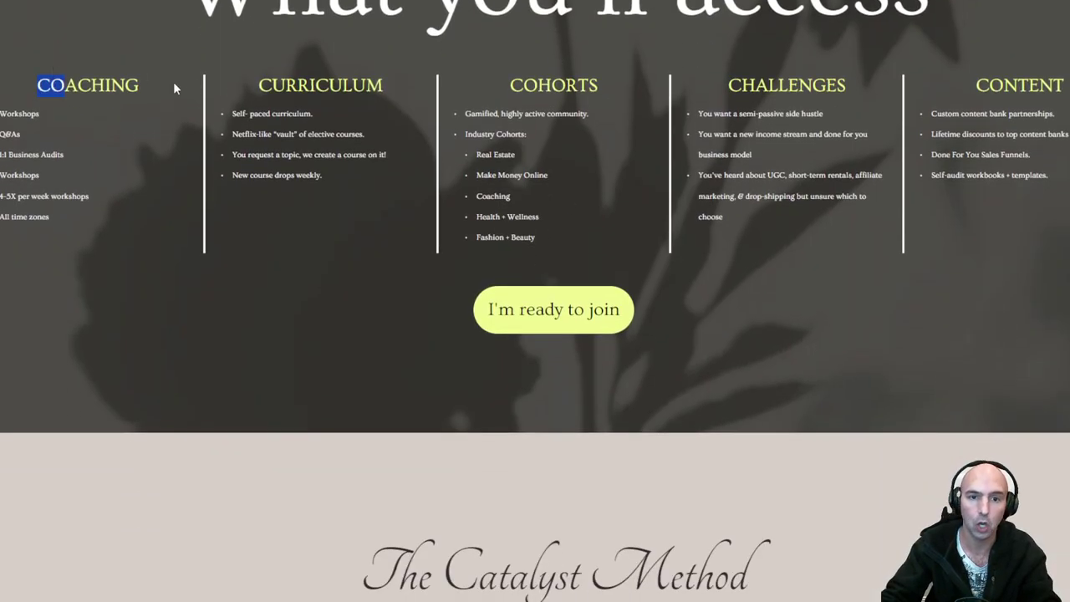
mouse_move(996, 76)
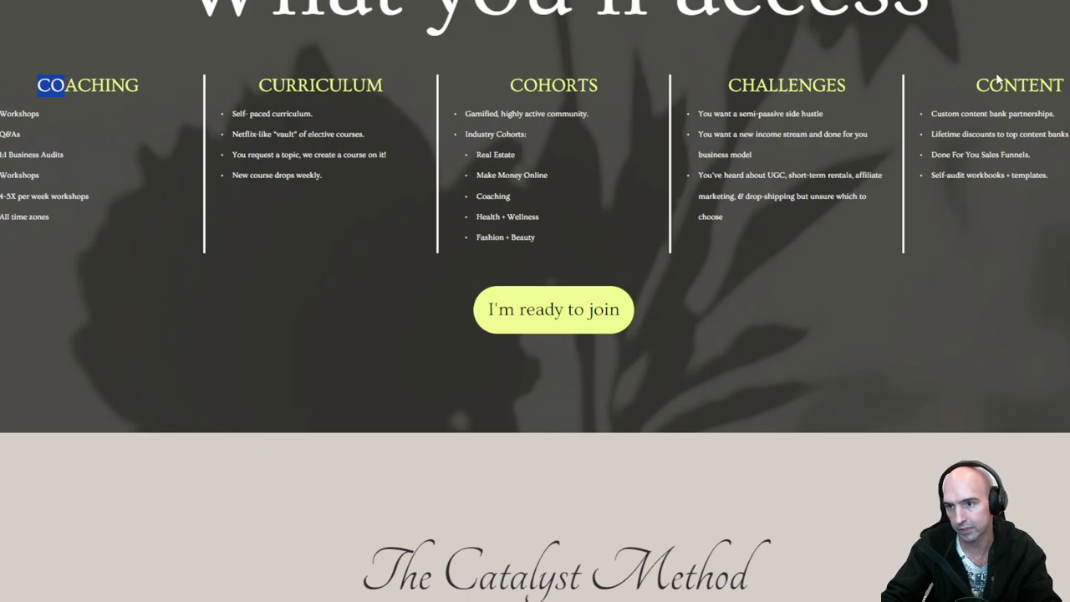
mouse_move(297, 112)
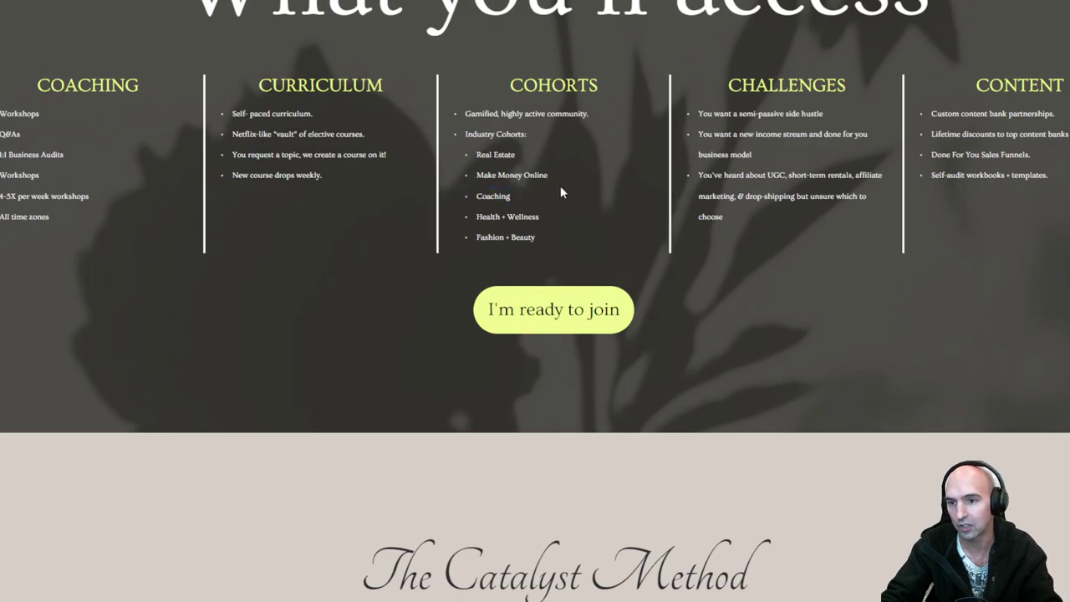
scroll("down", 3)
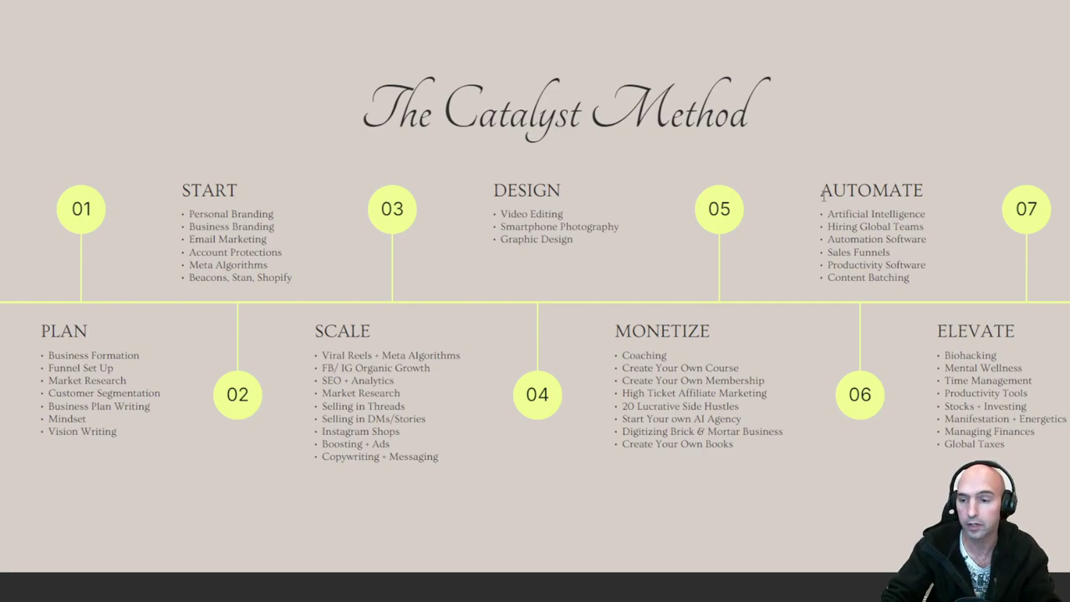
left_click_drag(827, 227, 915, 276)
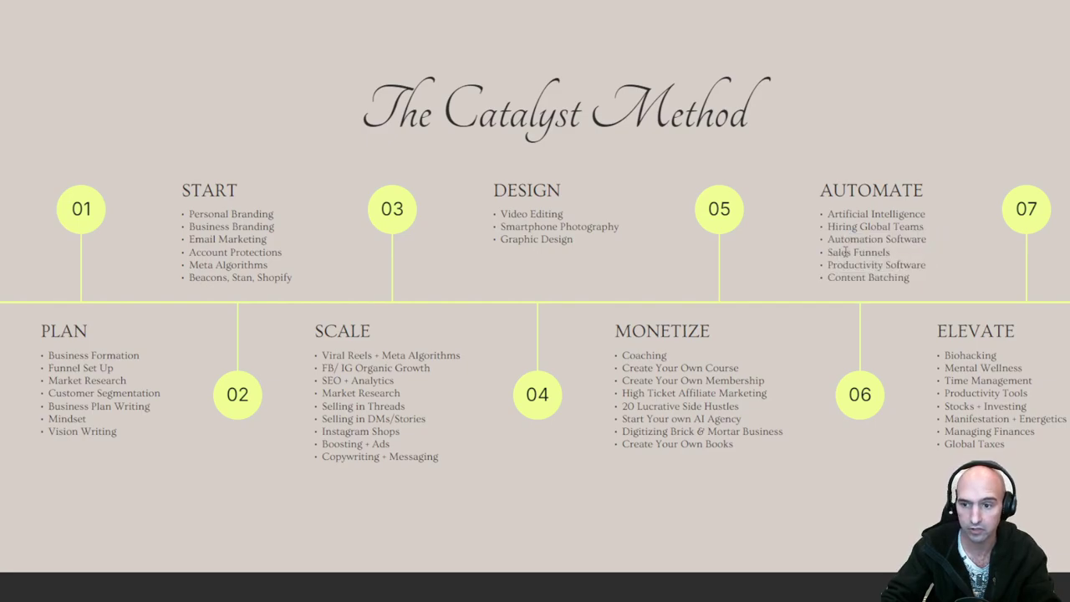
double_click(858, 252)
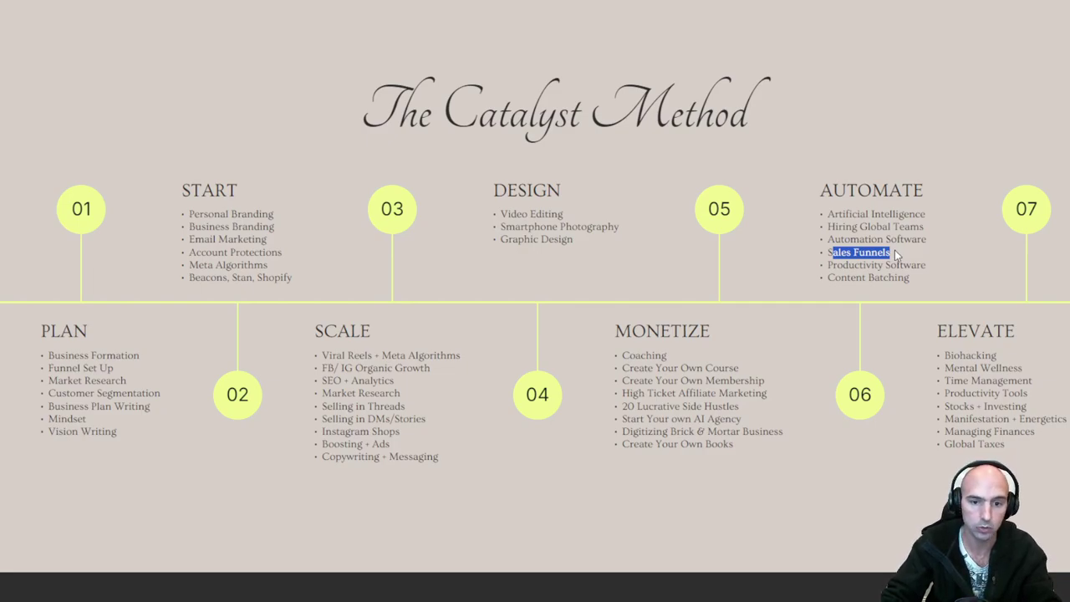
double_click(357, 381)
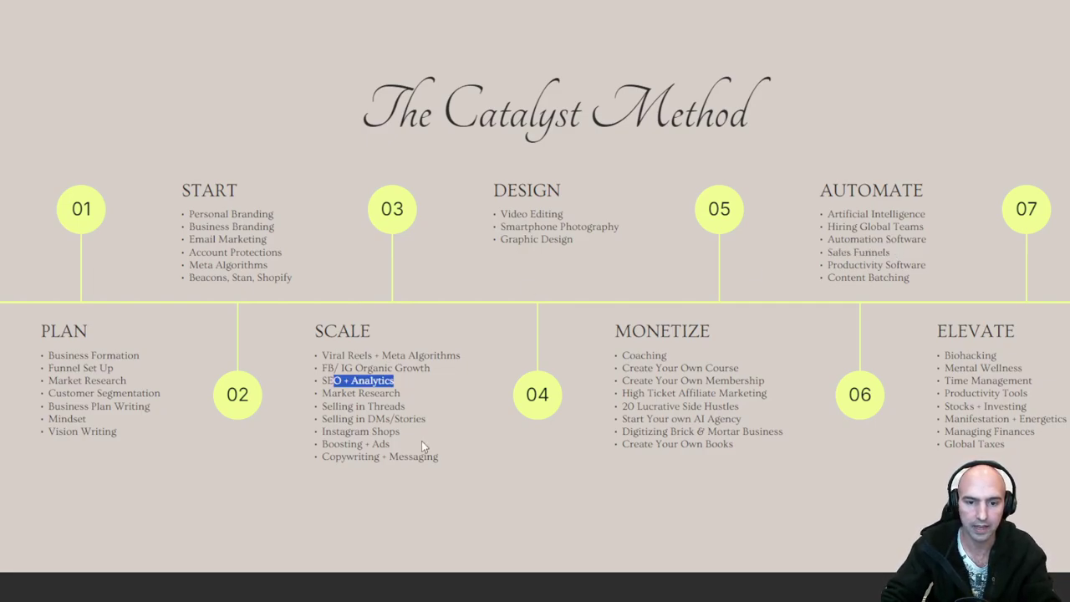
mouse_move(417, 399)
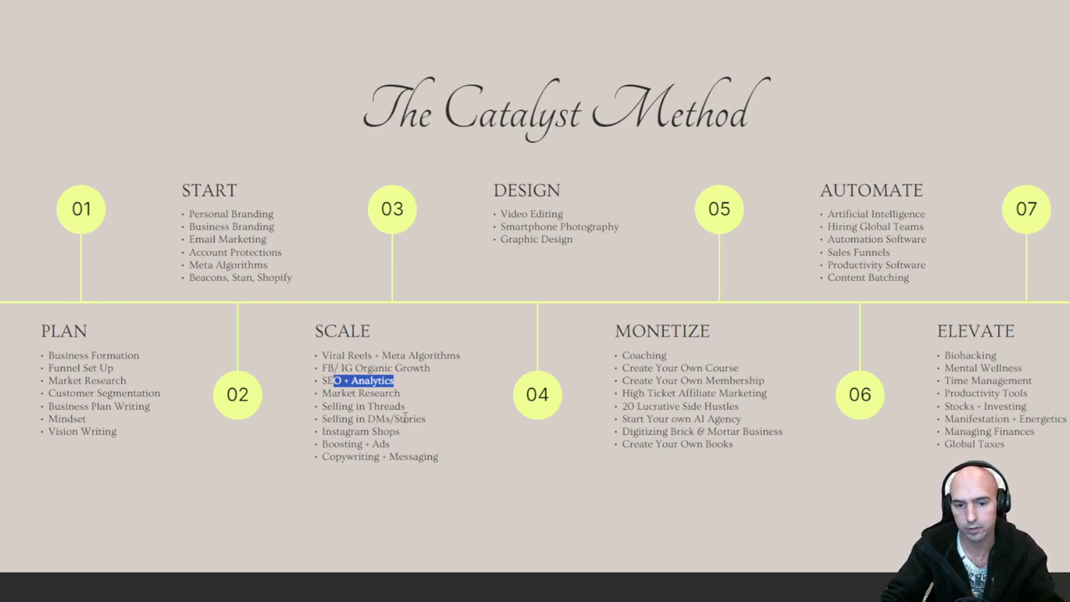
mouse_move(944, 373)
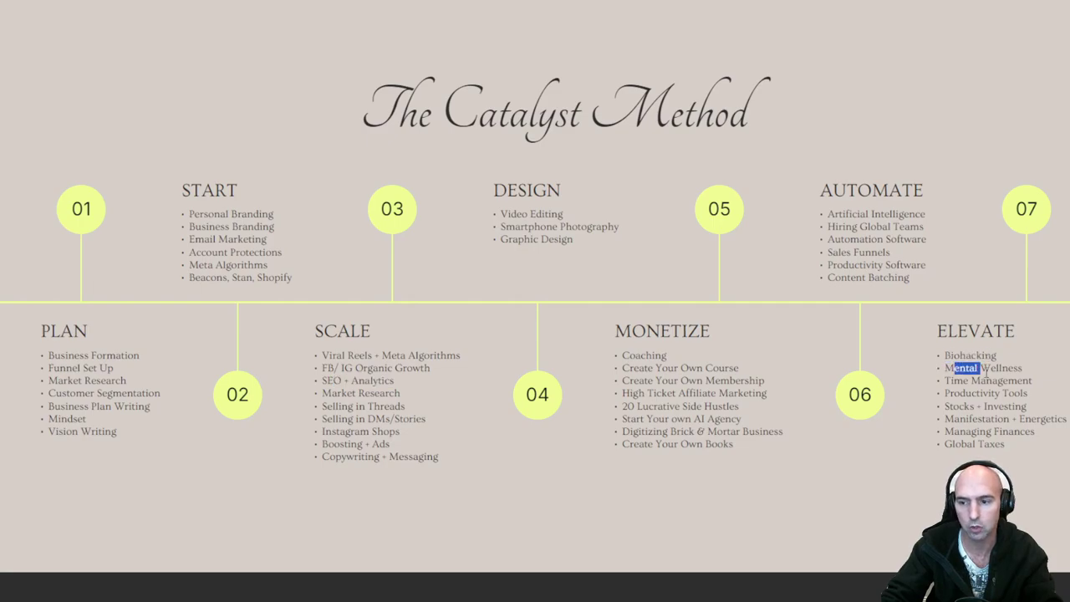
double_click(978, 380)
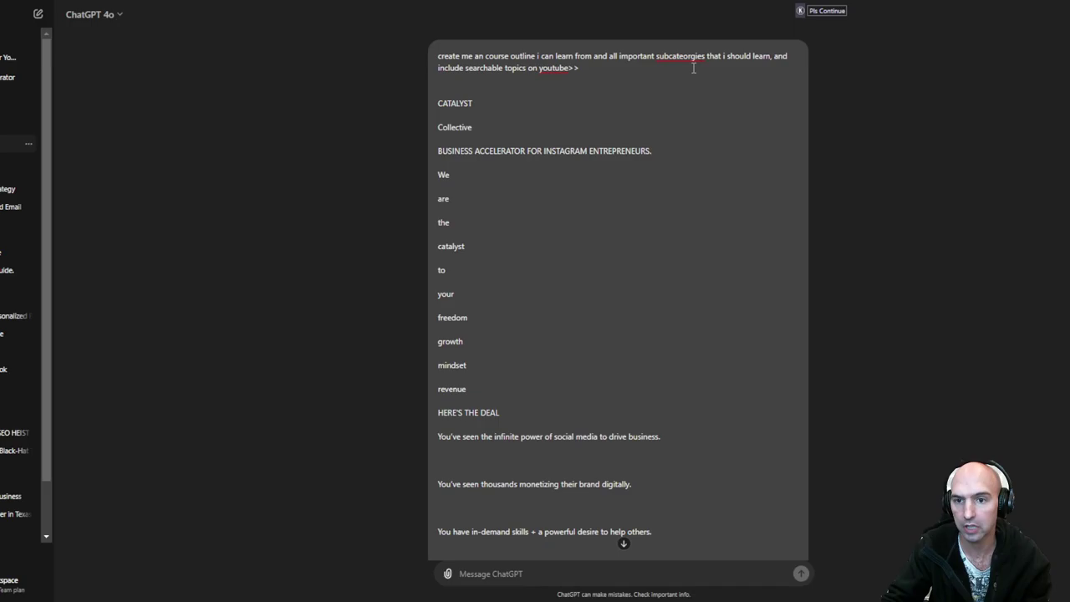
scroll("down", 3)
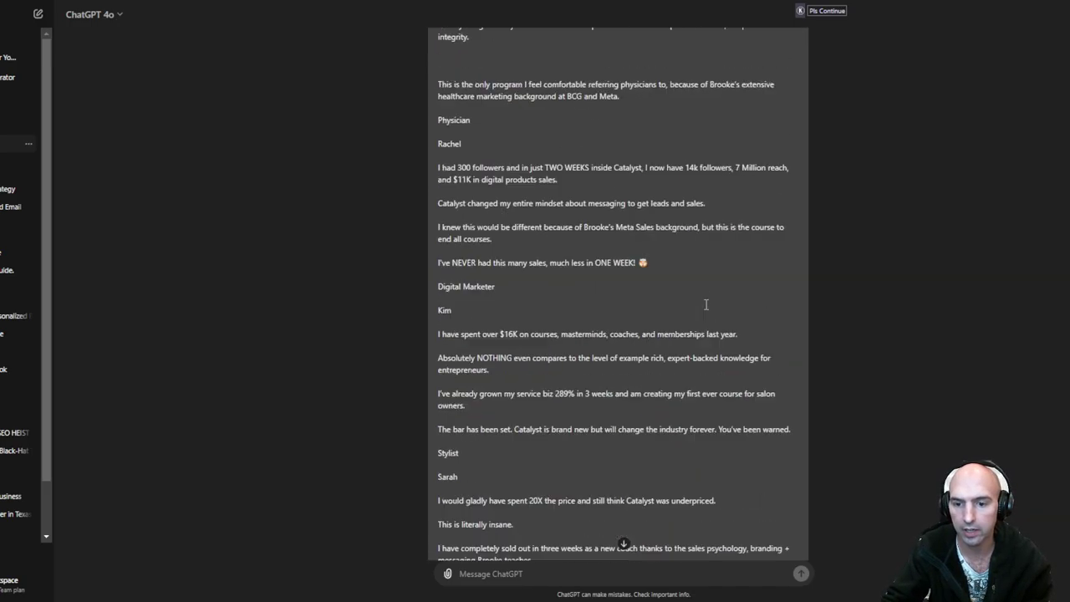
scroll("down", 3)
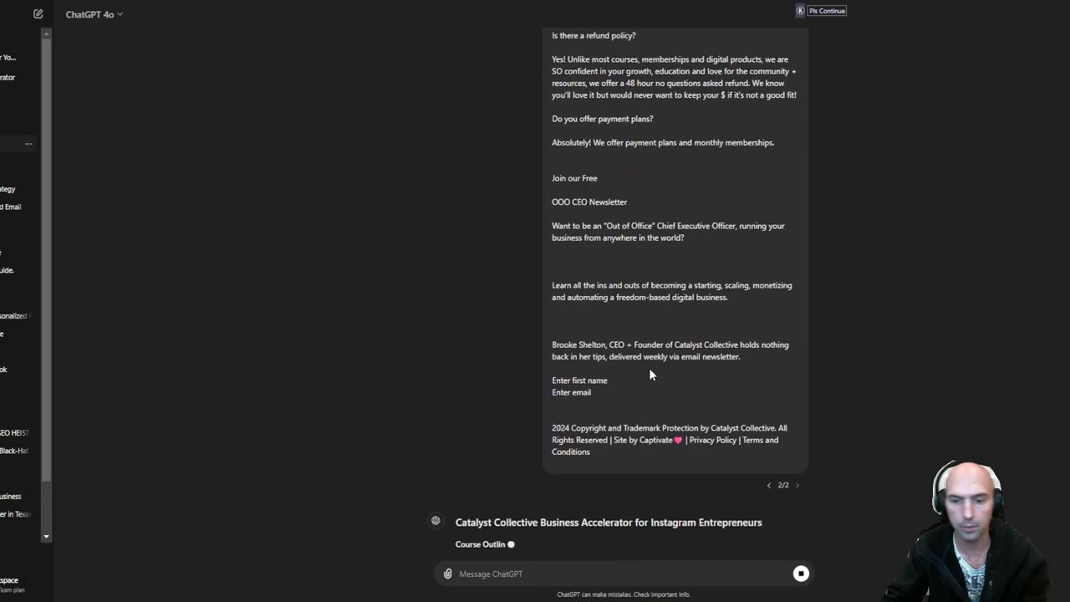
Step: Read Module 1, highlighting the Consistent Brand Messaging and Beacons, Stan, Shopify subtopics
scroll("down", 3)
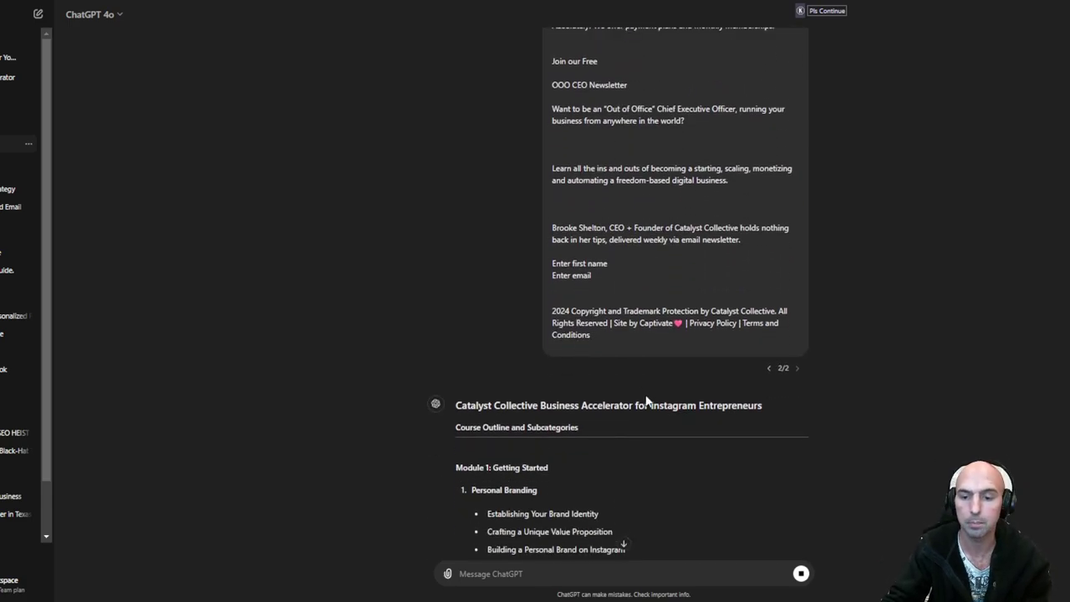
scroll("down", 3)
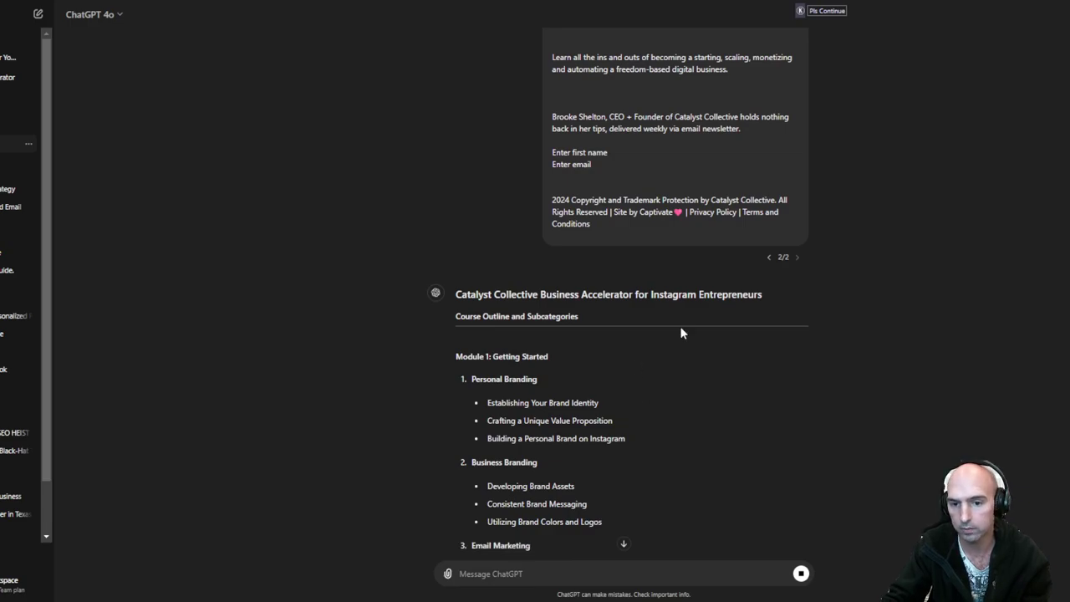
scroll("down", 3)
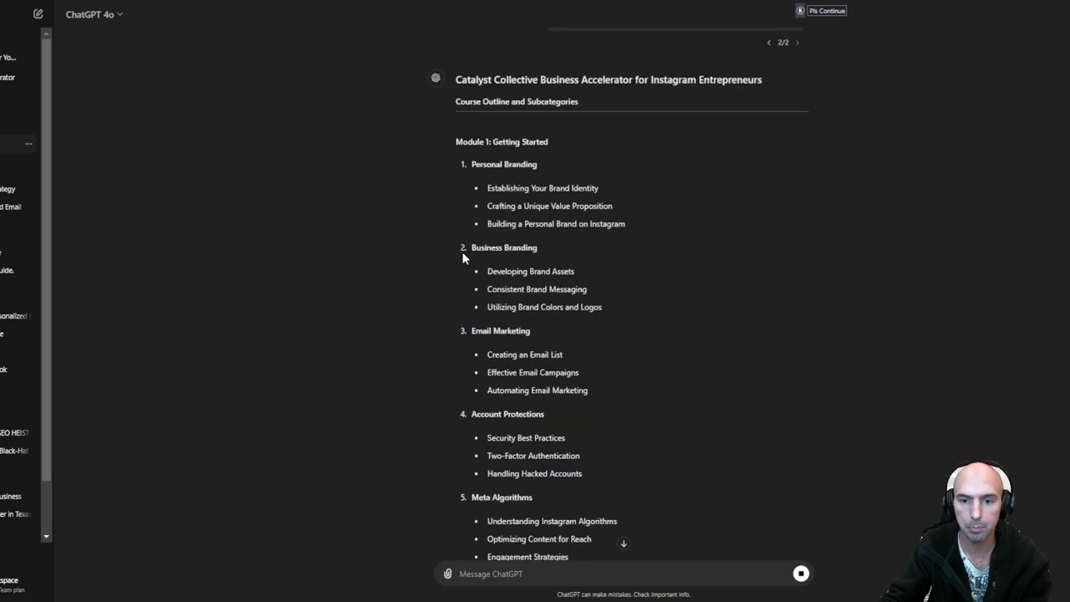
double_click(531, 271)
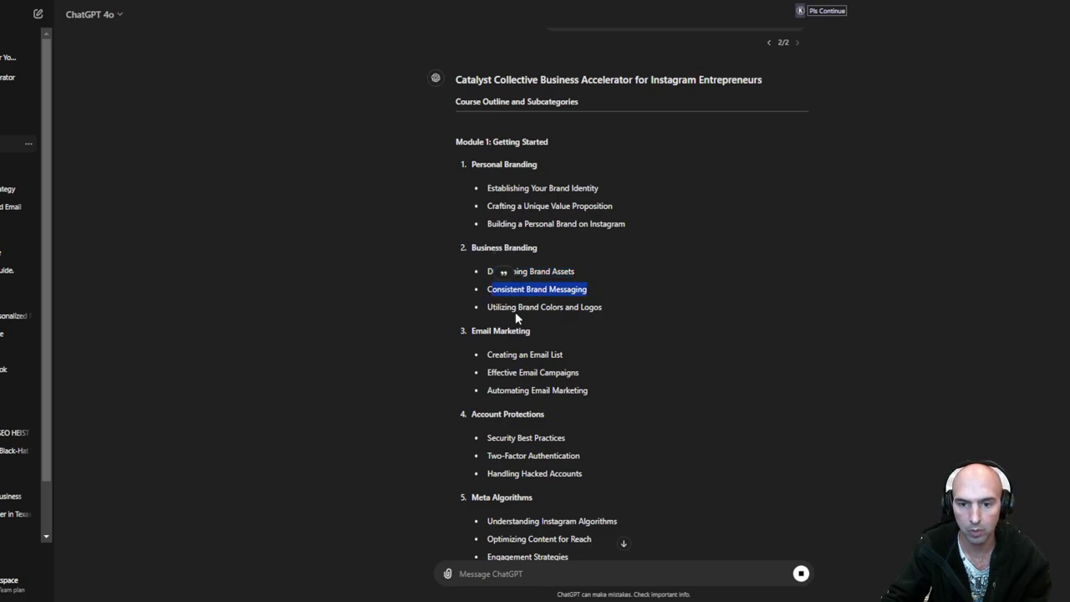
scroll("down", 3)
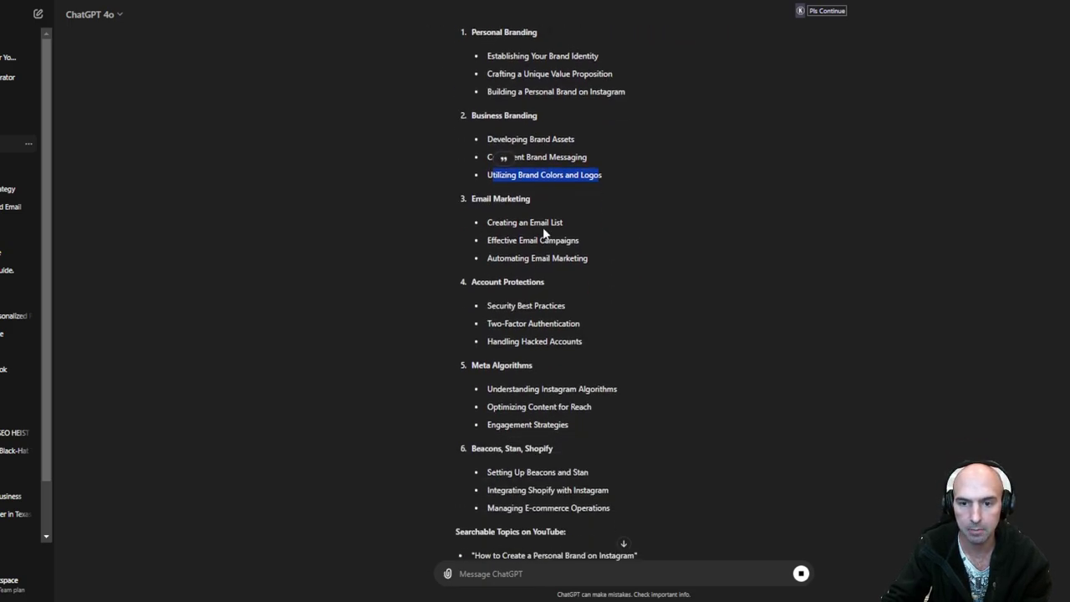
scroll("down", 3)
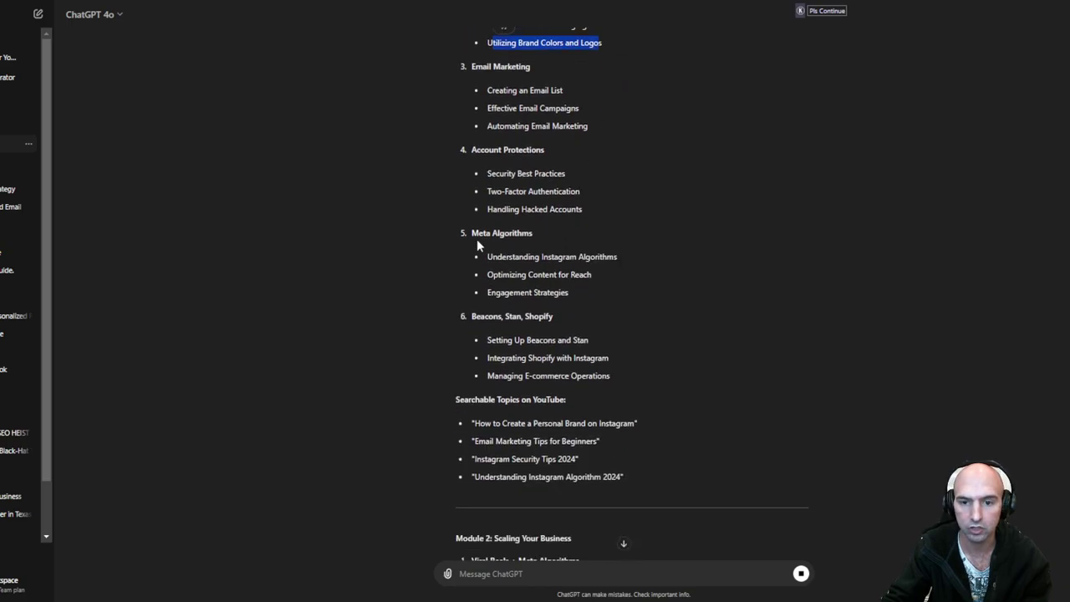
double_click(497, 232)
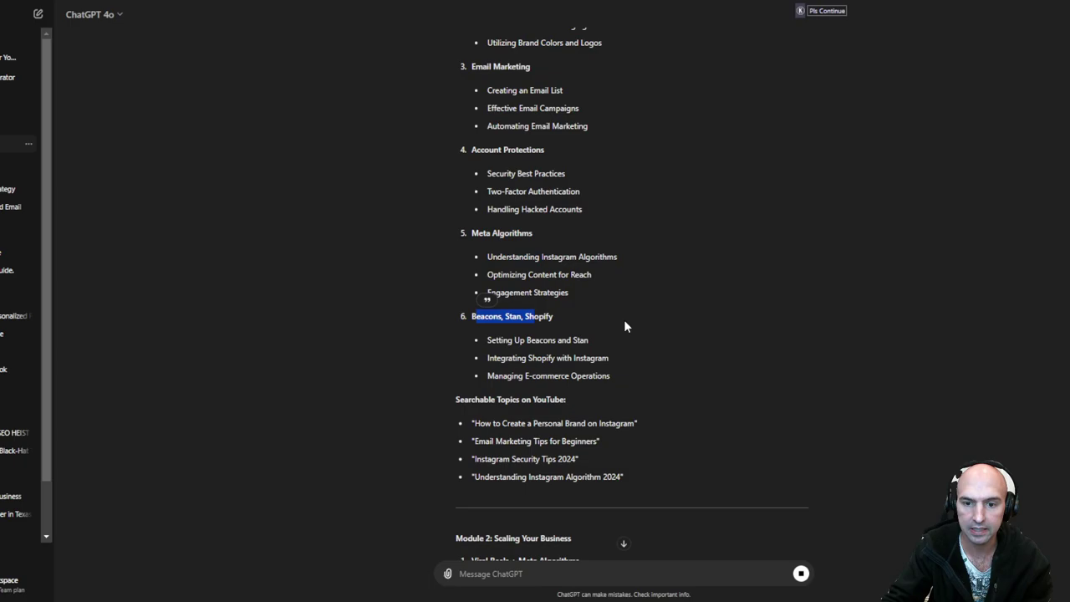
scroll("down", 3)
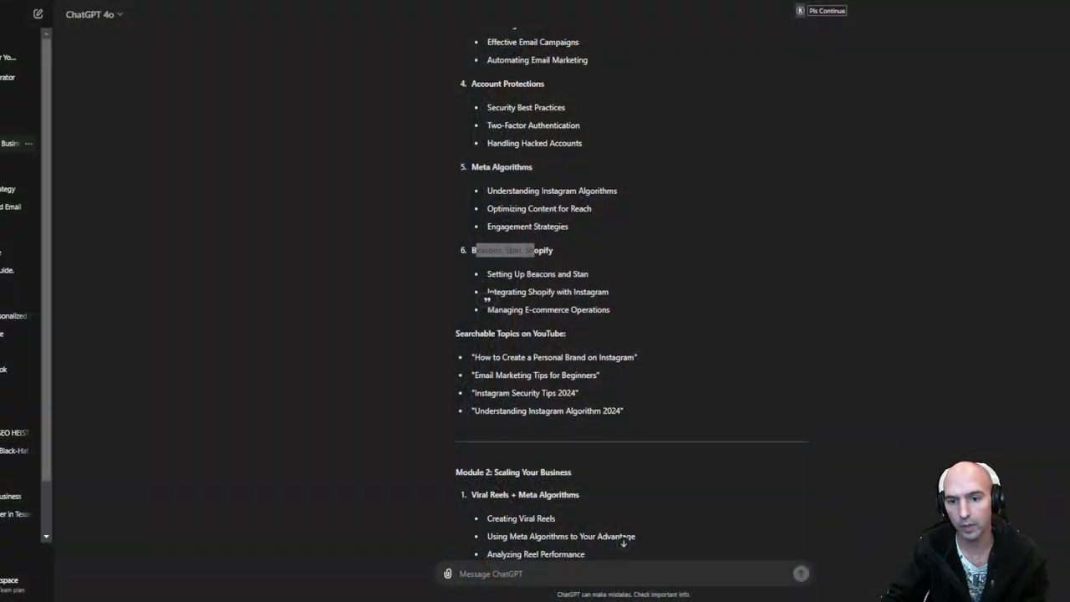
scroll("down", 3)
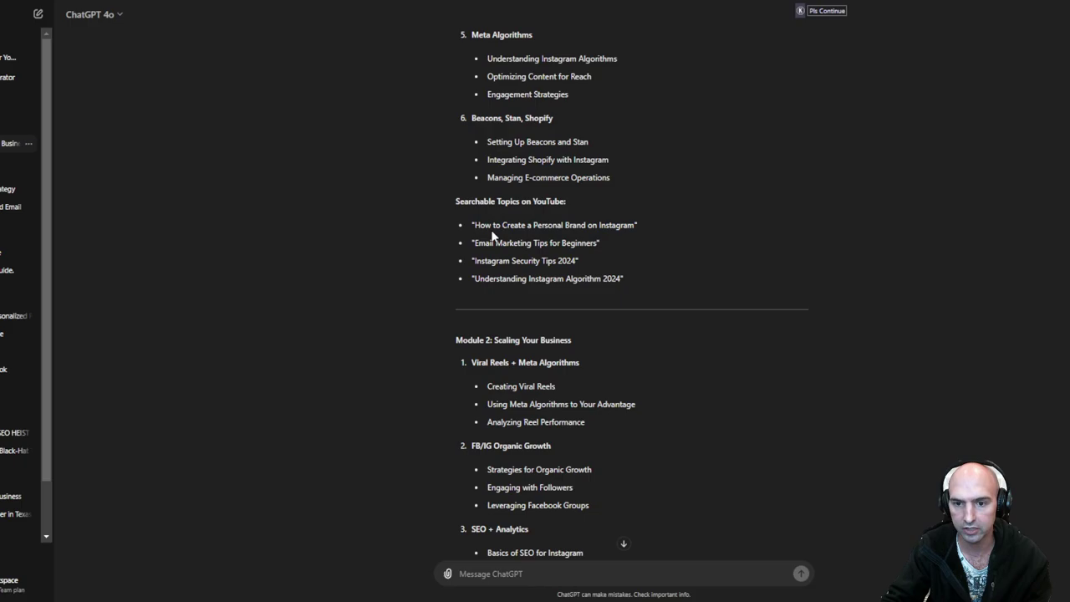
mouse_move(605, 250)
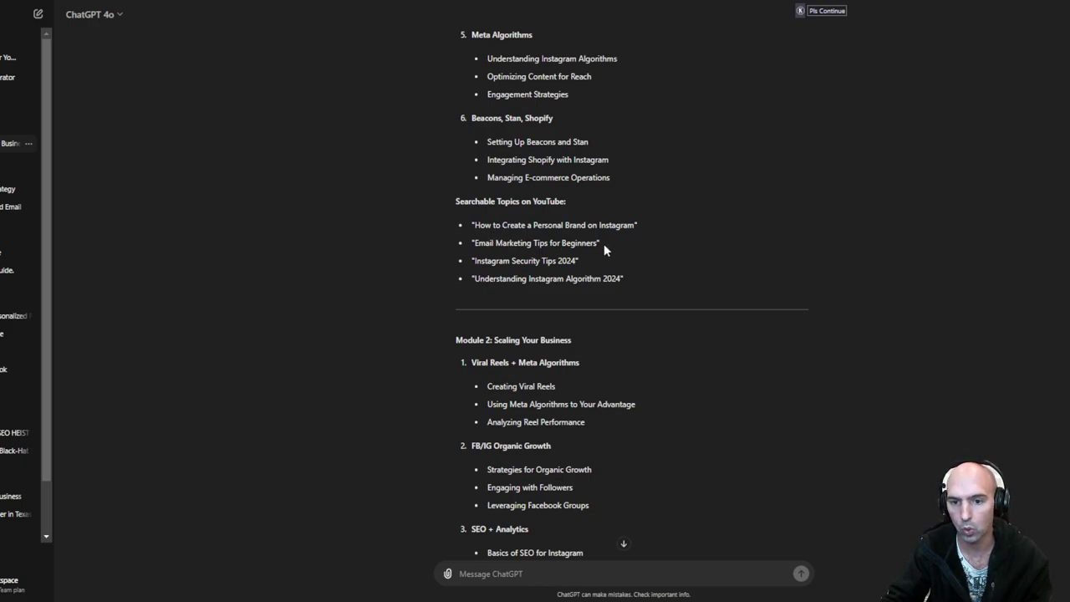
mouse_move(591, 266)
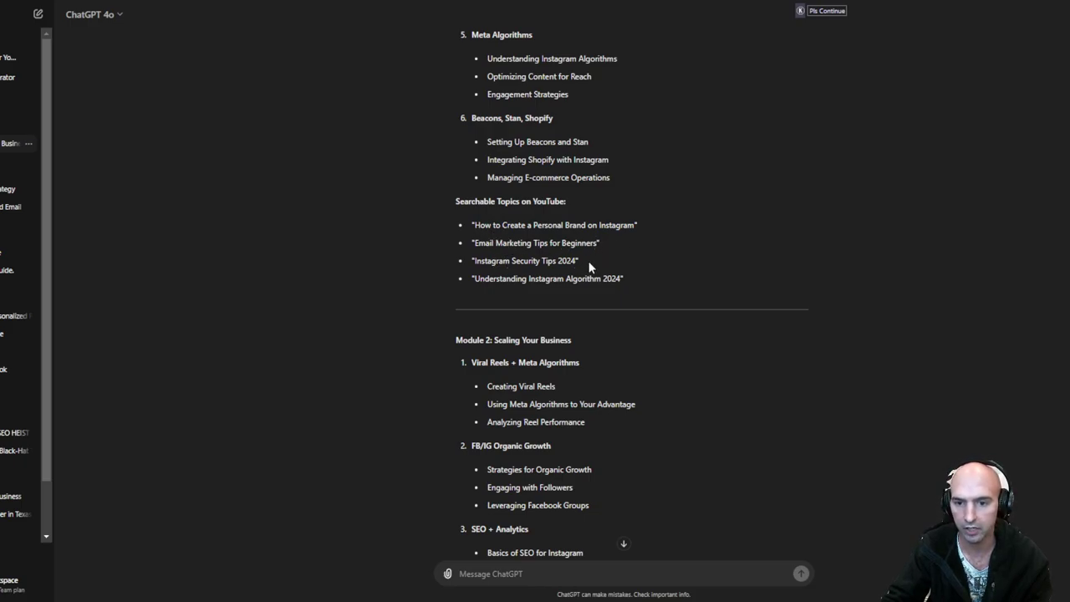
double_click(553, 224)
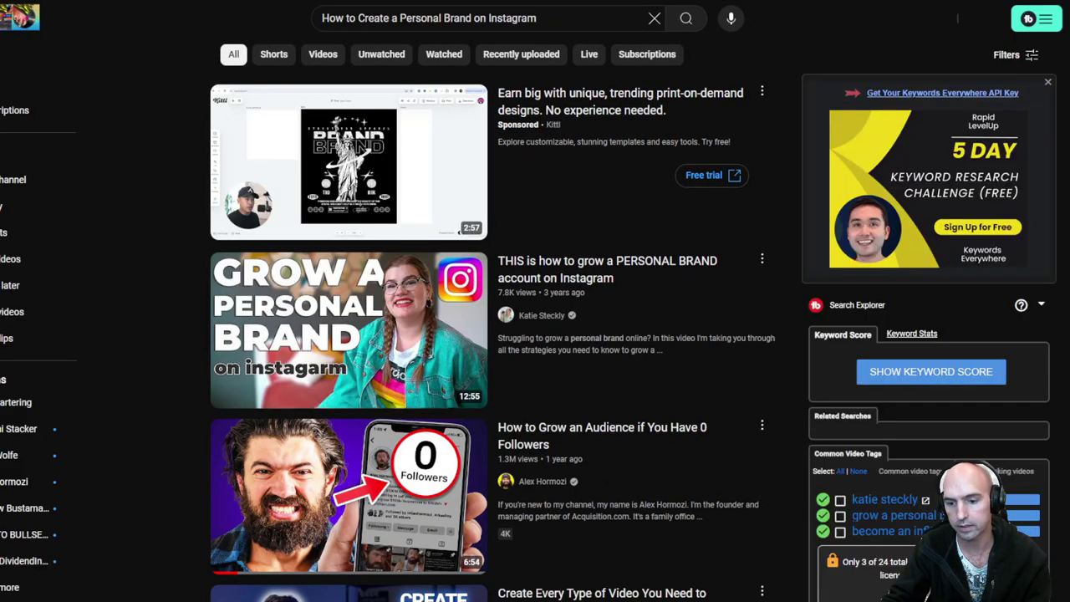
Step: Browse the 'How to Create a Personal Brand on Instagram' YouTube results, including the Shorts row
scroll("down", 3)
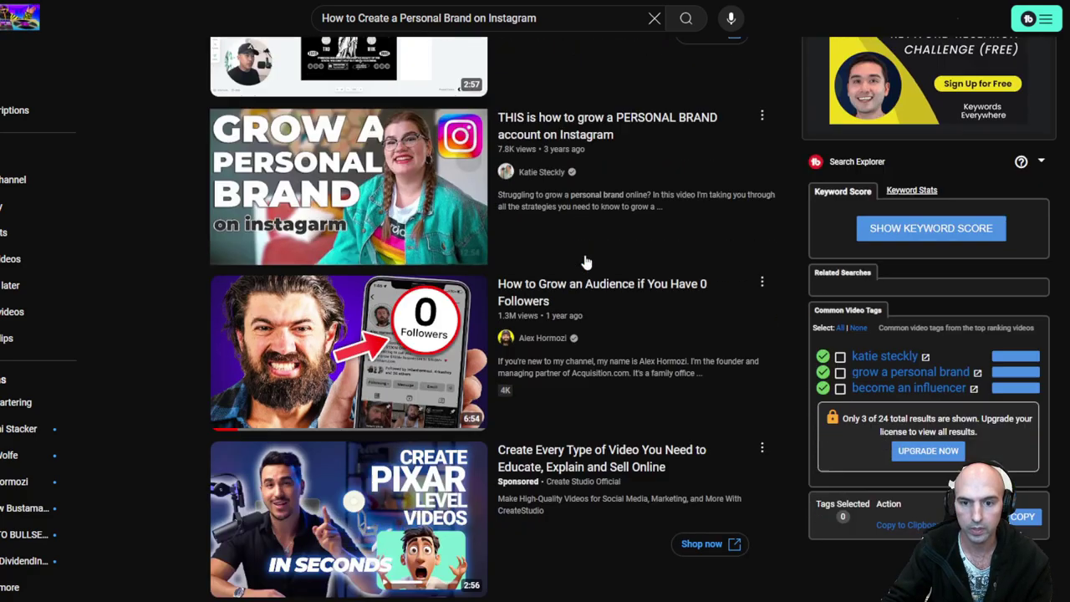
scroll("down", 3)
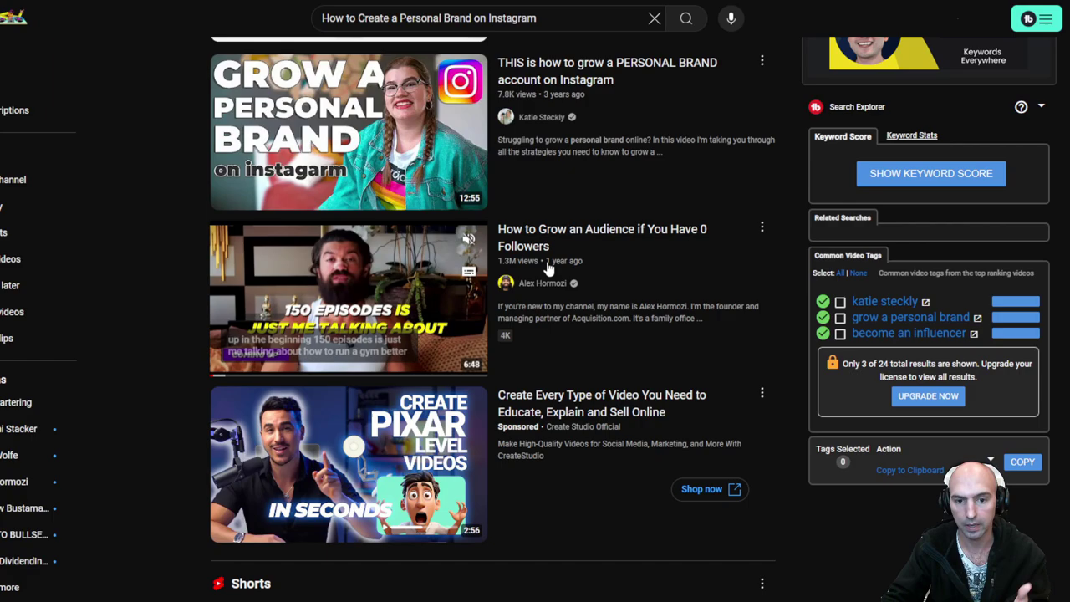
scroll("down", 3)
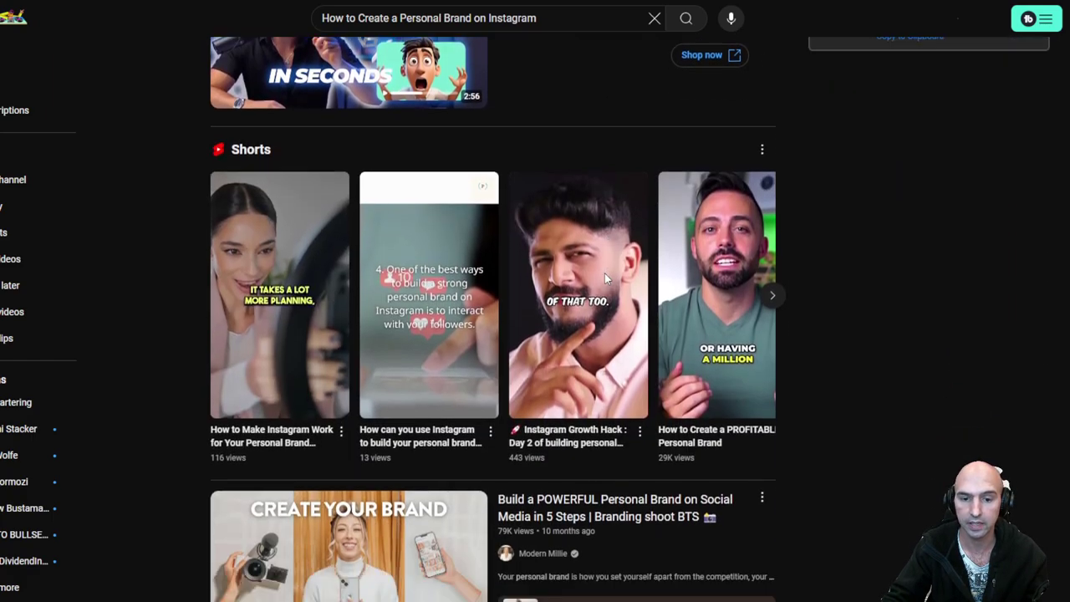
scroll("down", 3)
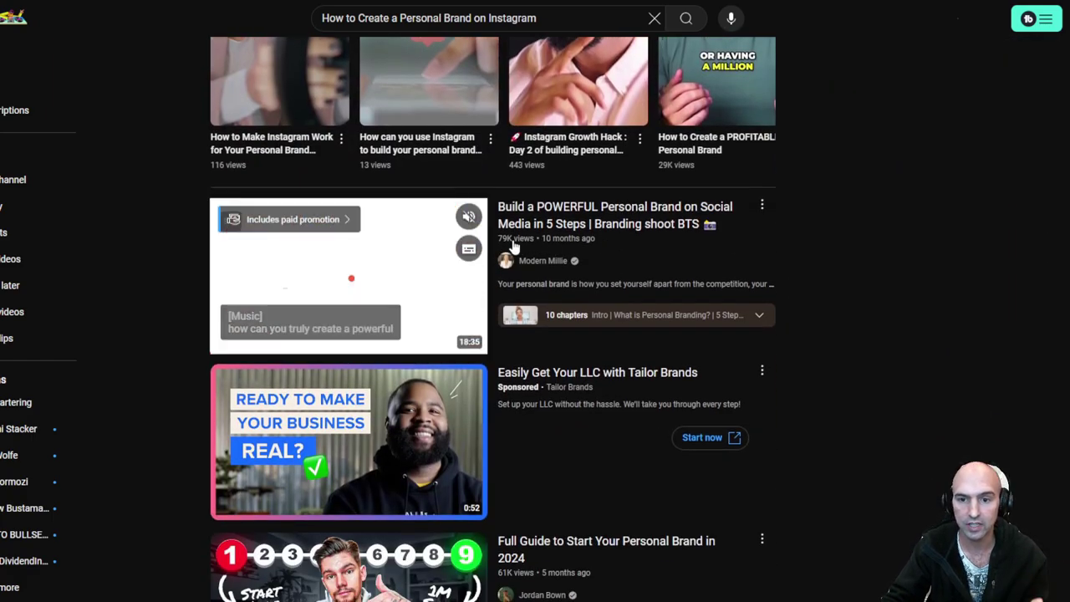
scroll("down", 3)
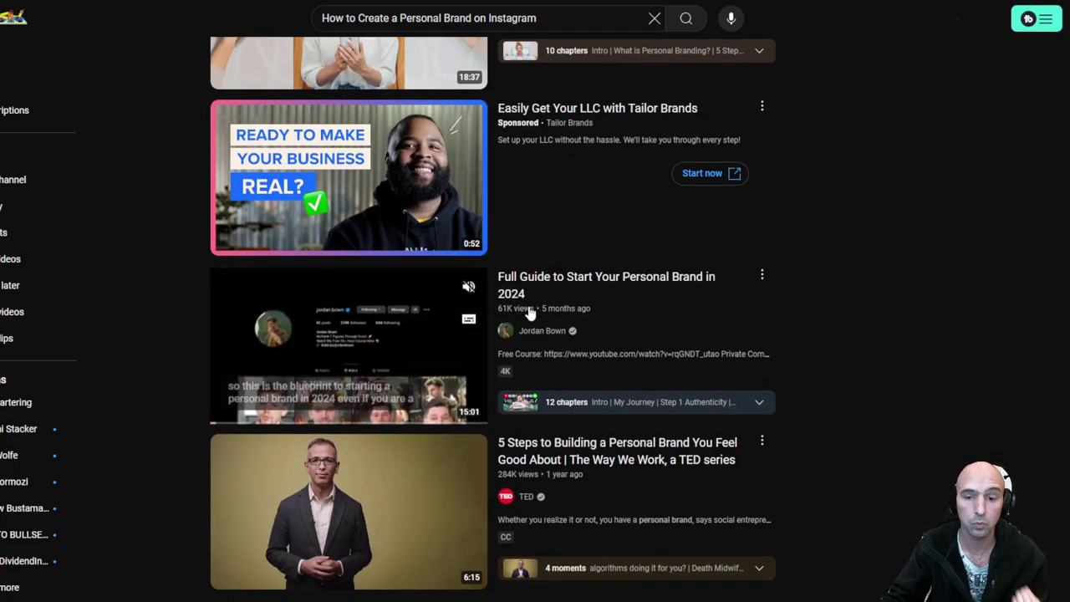
scroll("down", 3)
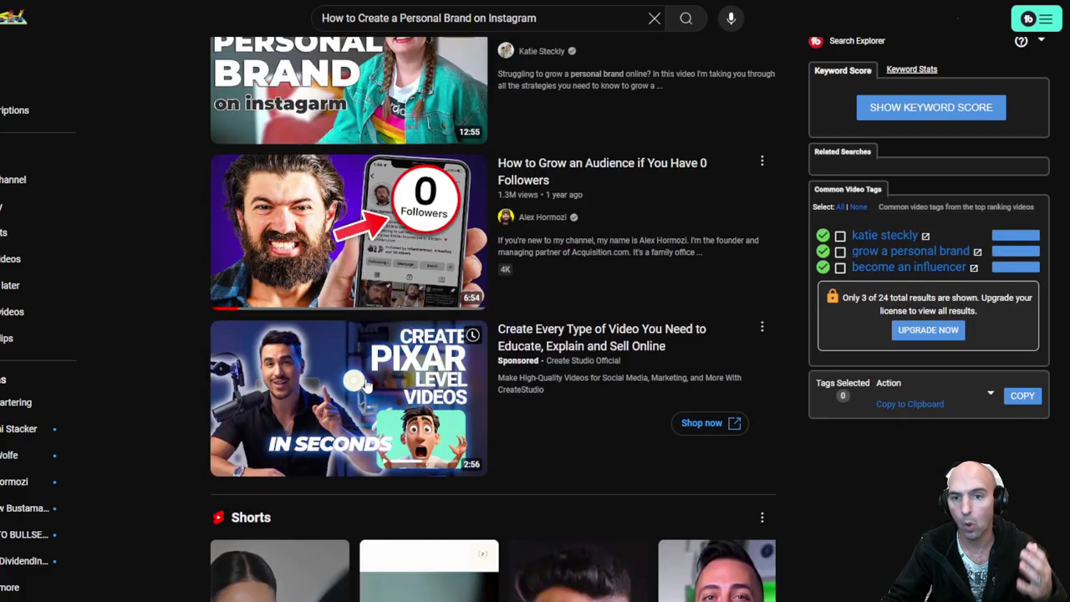
scroll("up", 3)
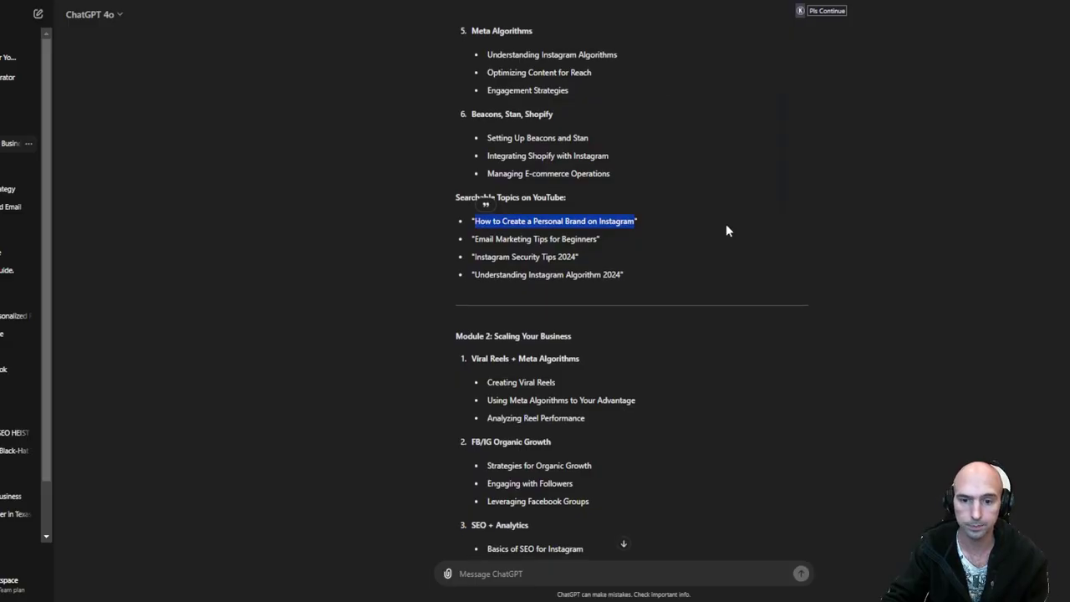
scroll("down", 3)
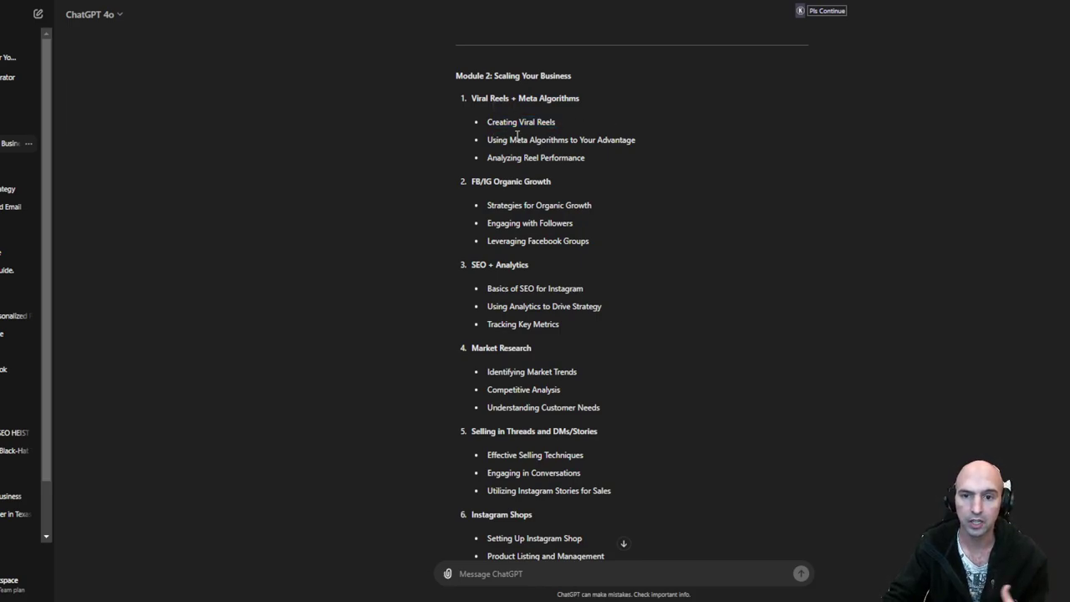
double_click(522, 139)
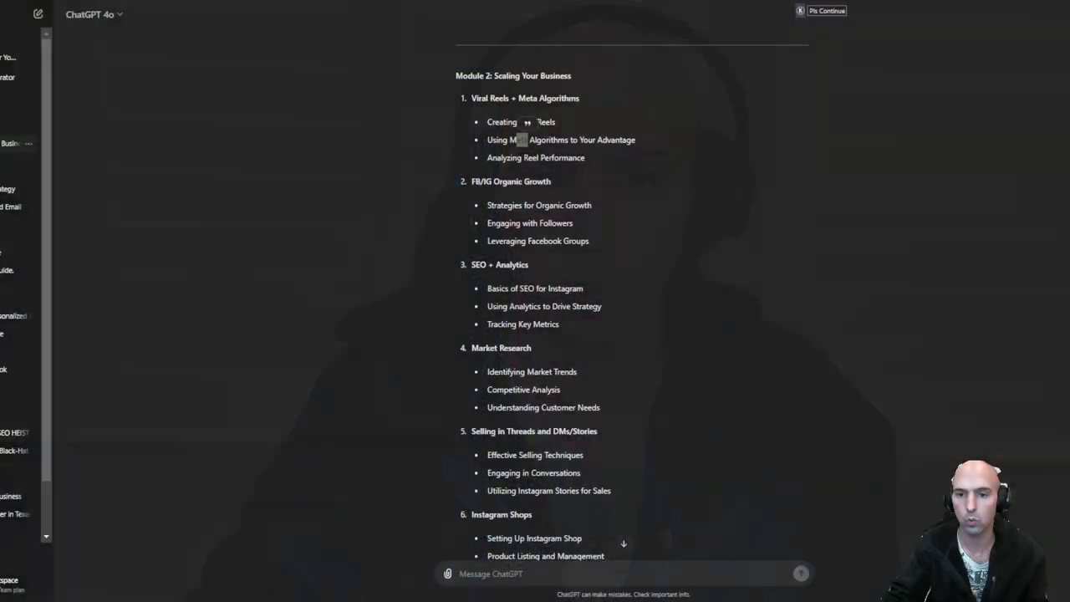
scroll("down", 3)
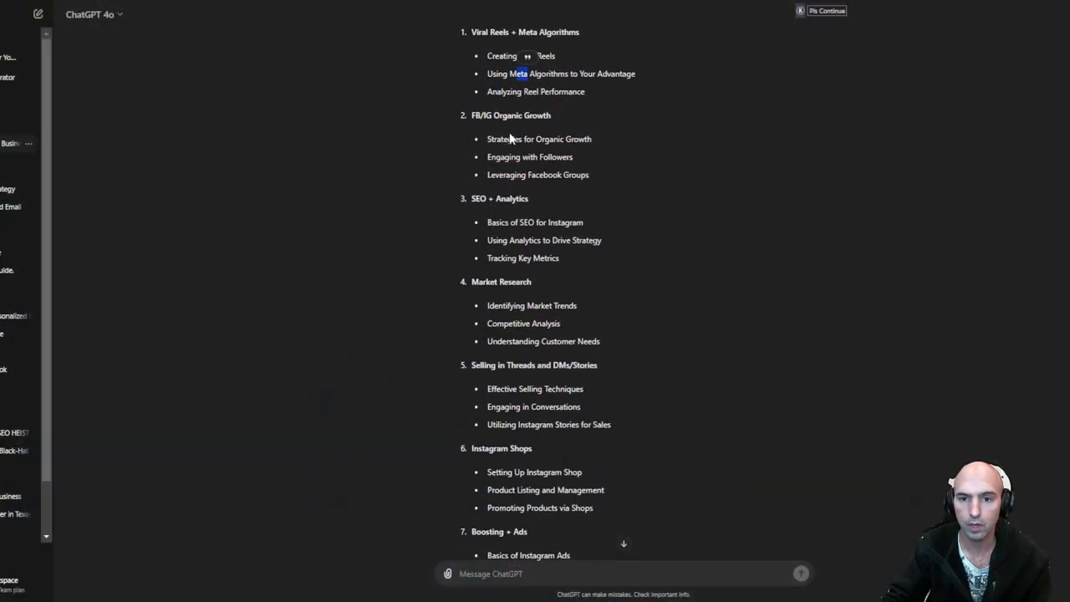
mouse_move(587, 155)
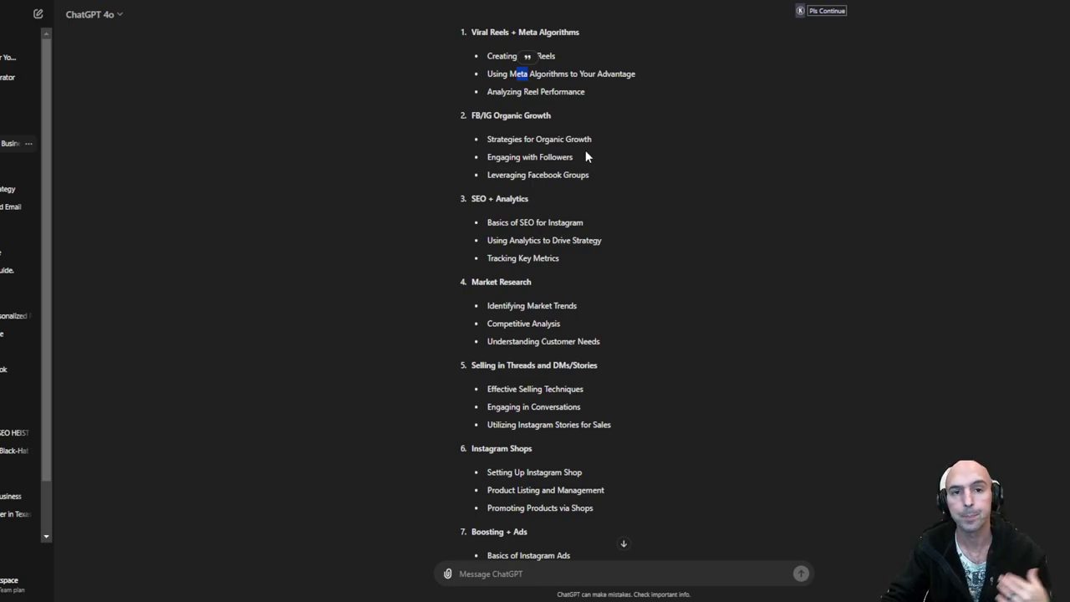
scroll("down", 3)
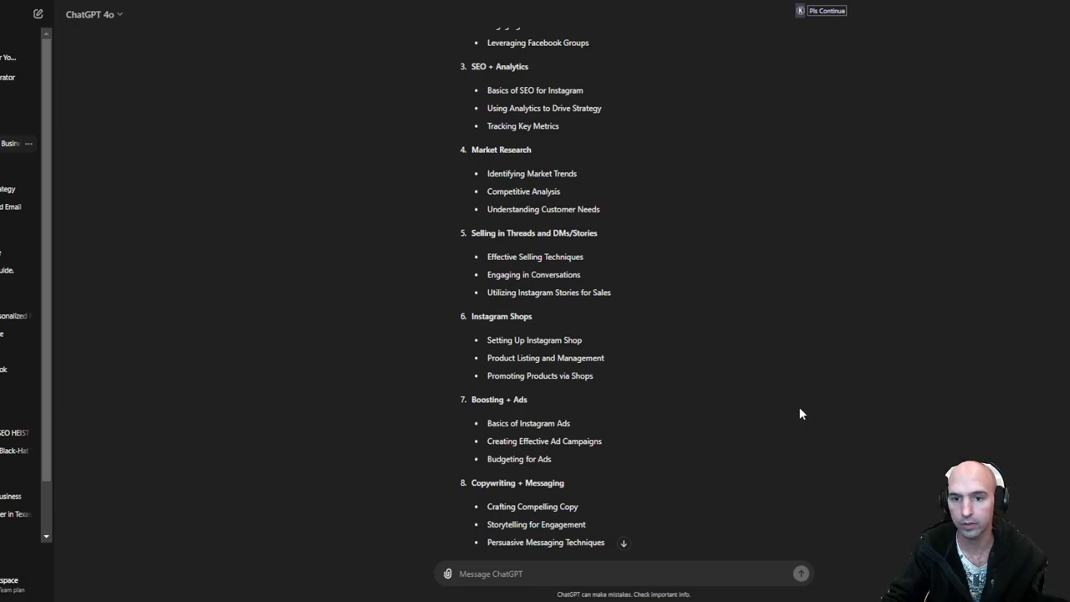
mouse_move(788, 408)
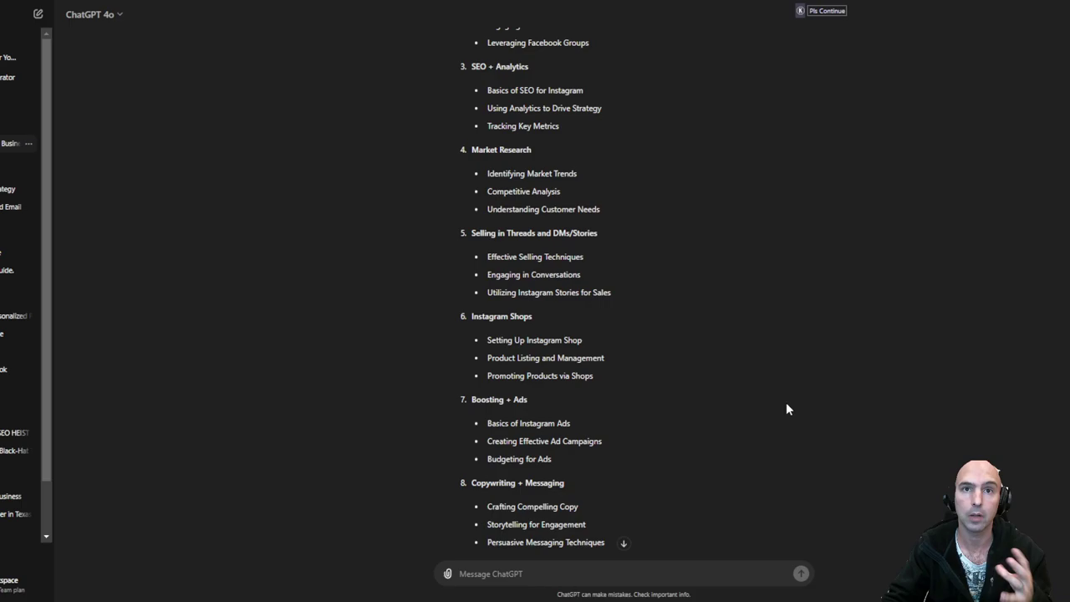
mouse_move(753, 225)
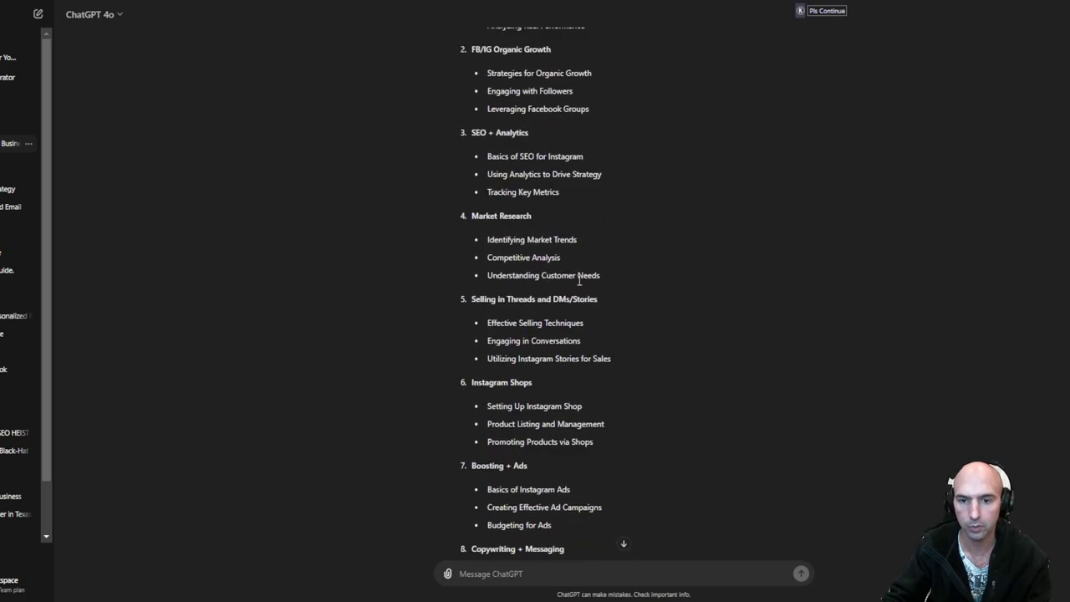
scroll("down", 3)
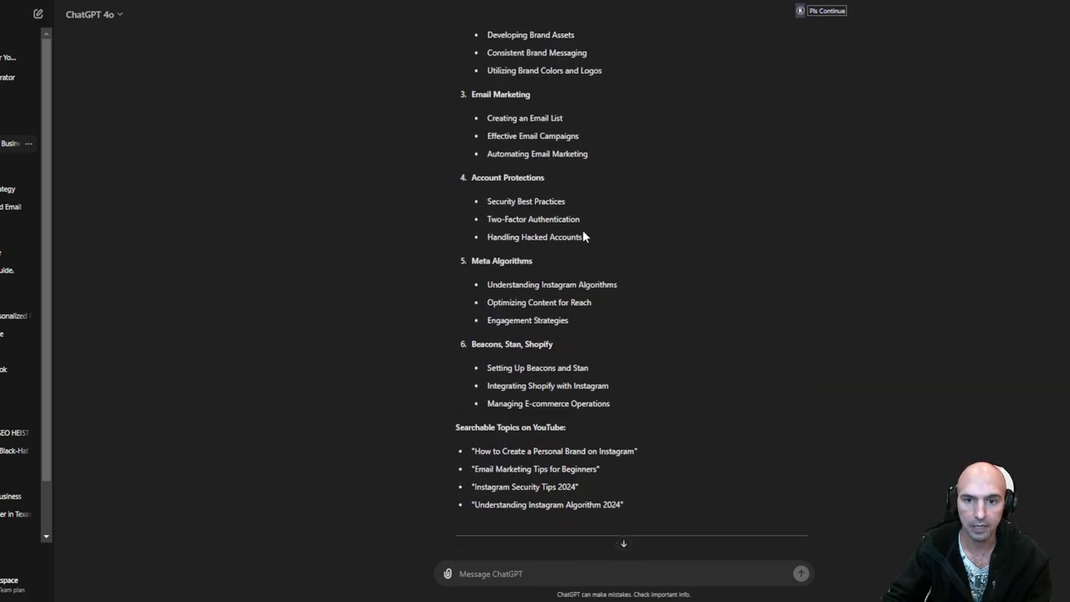
scroll("down", 3)
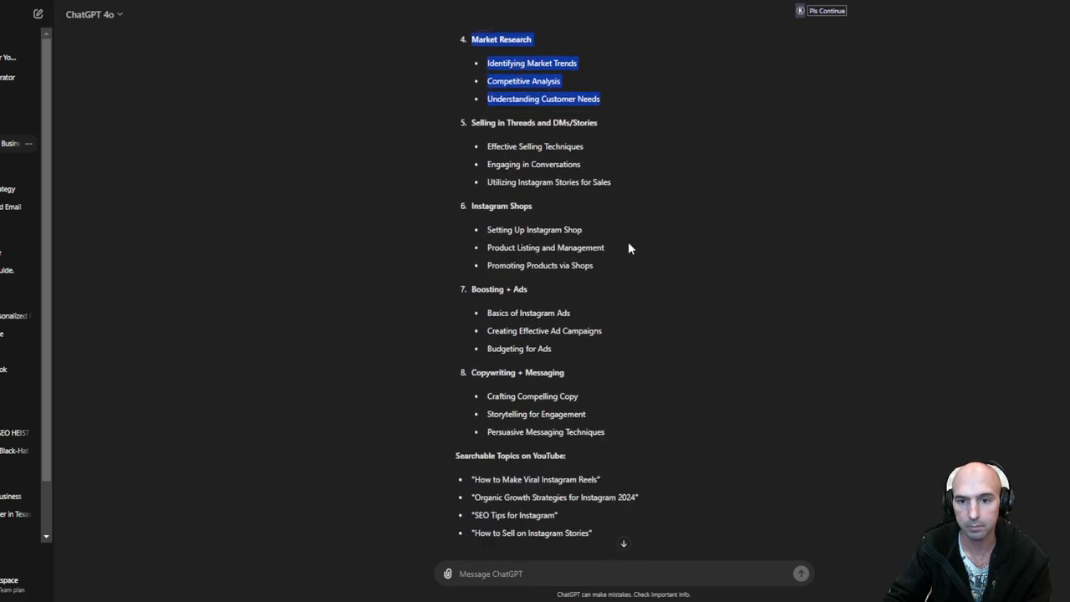
scroll("down", 3)
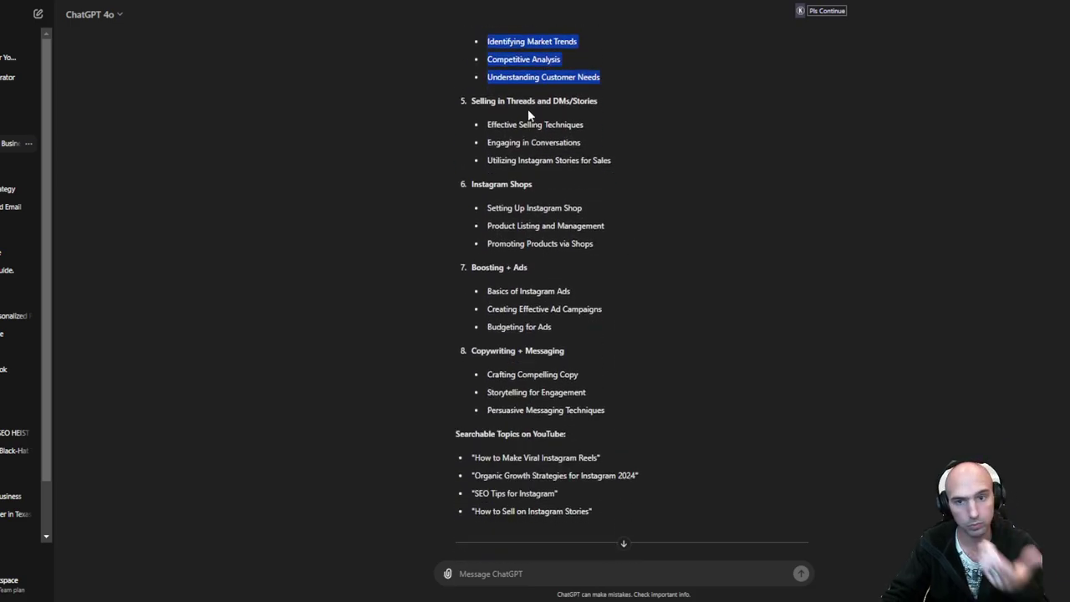
scroll("down", 3)
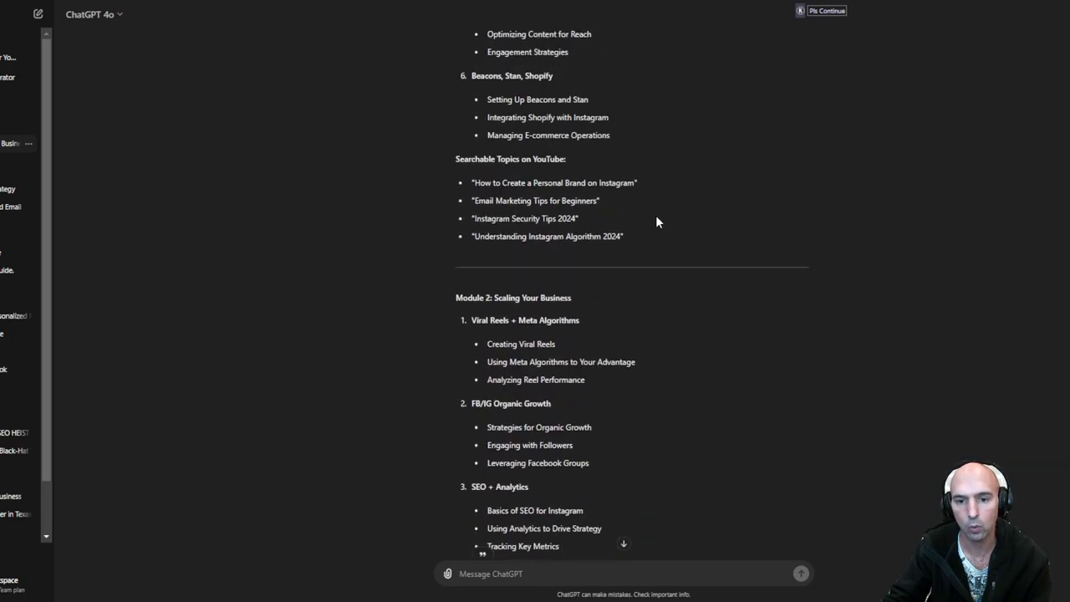
scroll("down", 3)
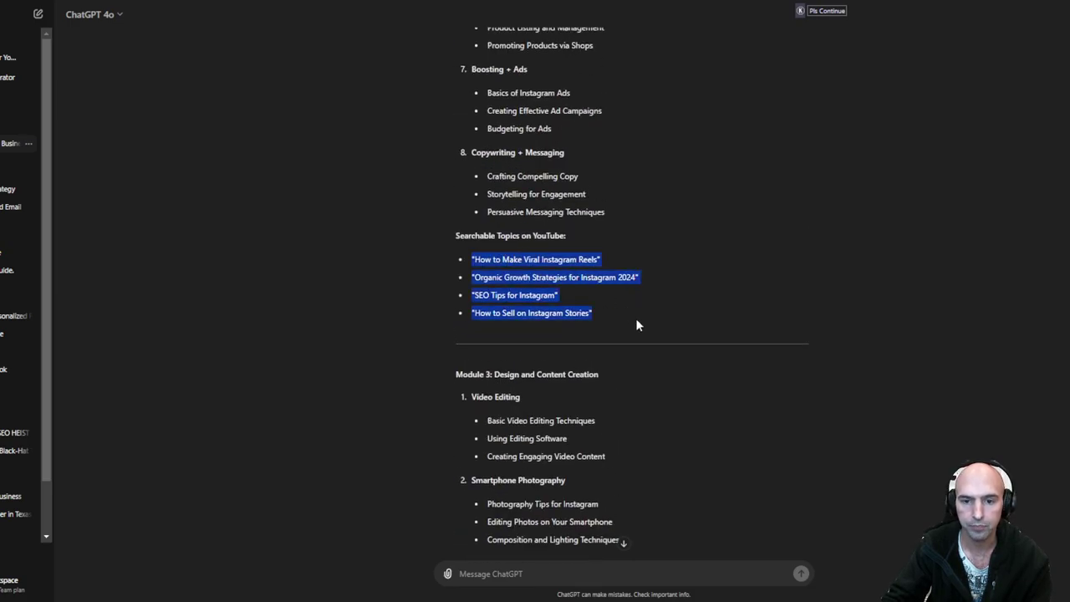
scroll("down", 3)
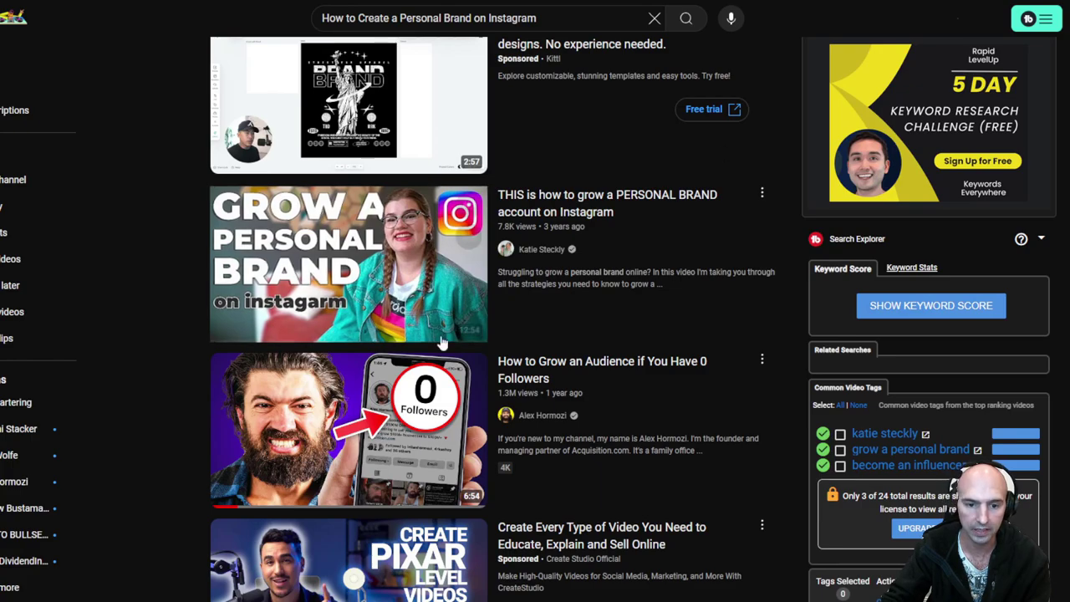
scroll("down", 3)
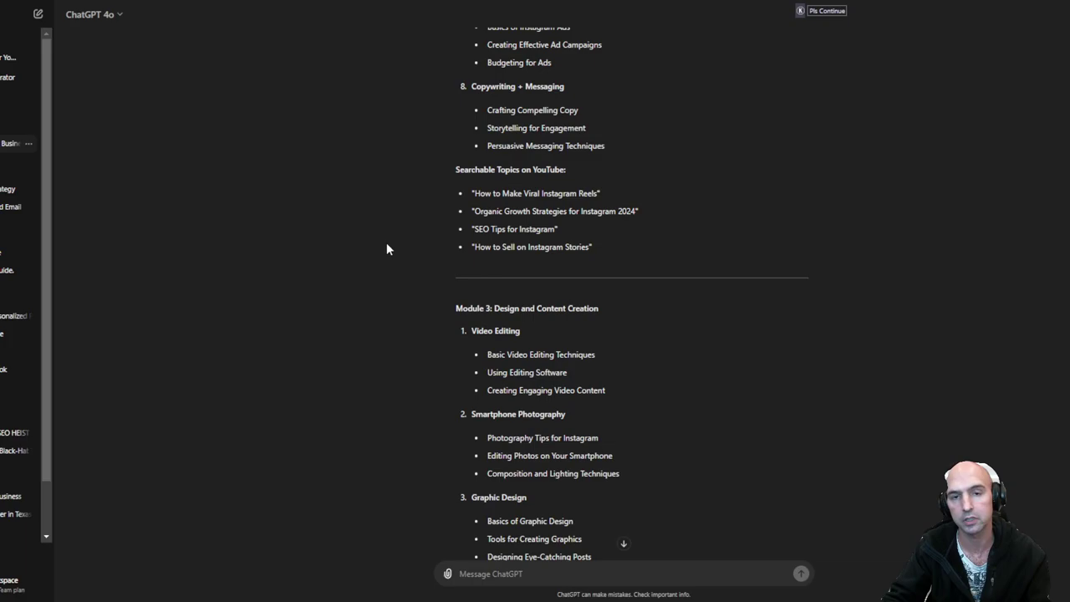
mouse_move(447, 254)
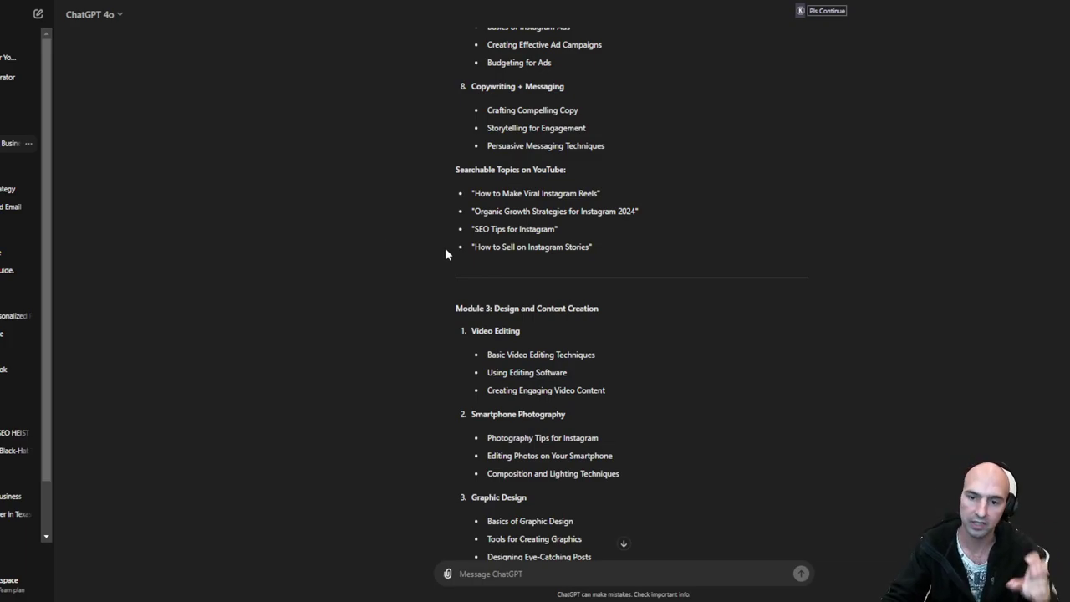
scroll("down", 3)
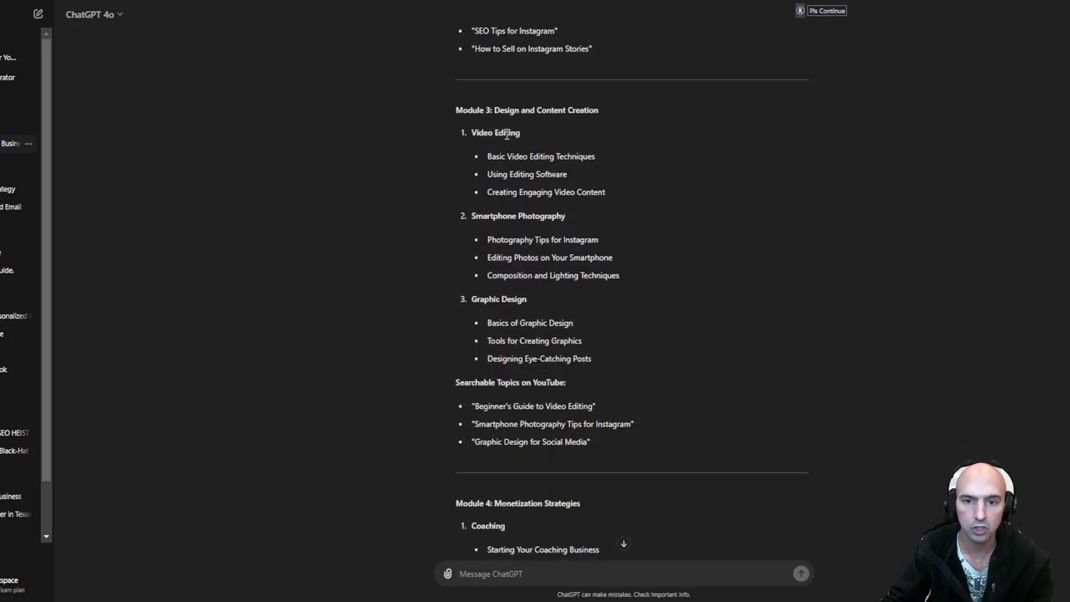
mouse_move(557, 216)
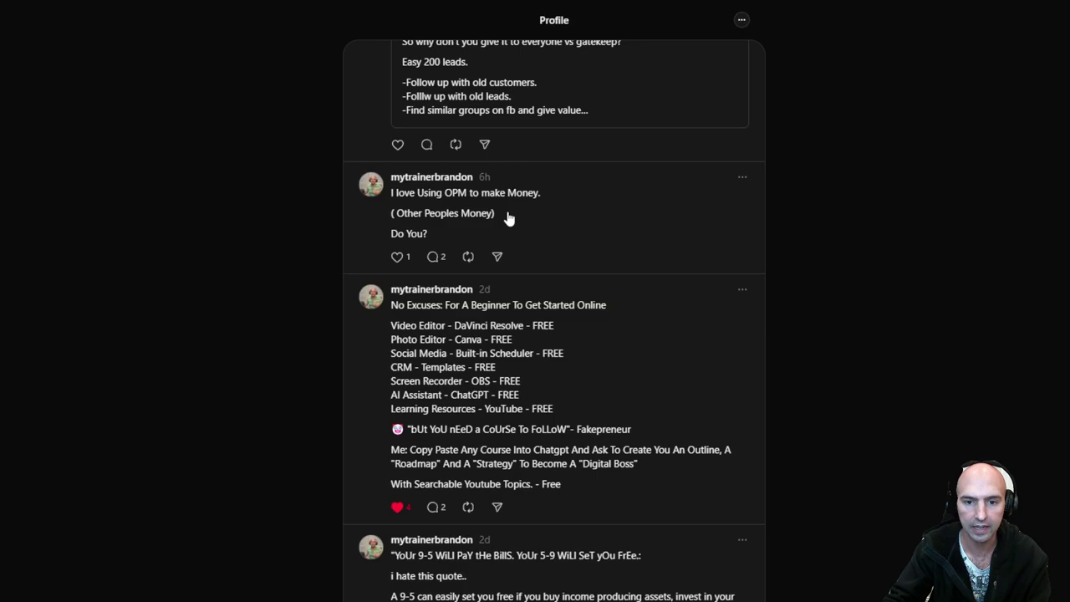
scroll("down", 3)
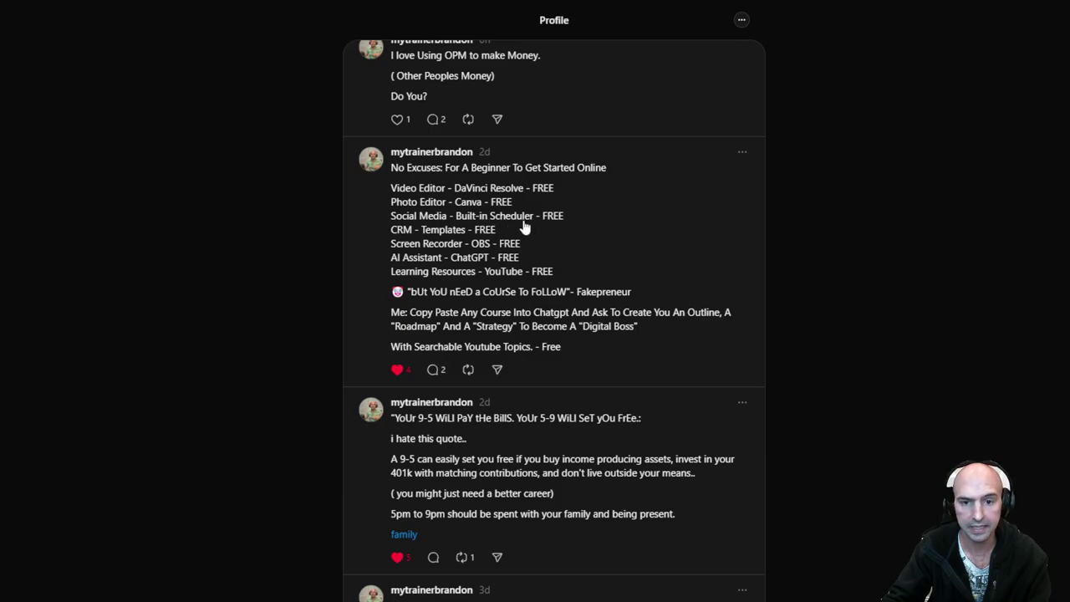
mouse_move(434, 261)
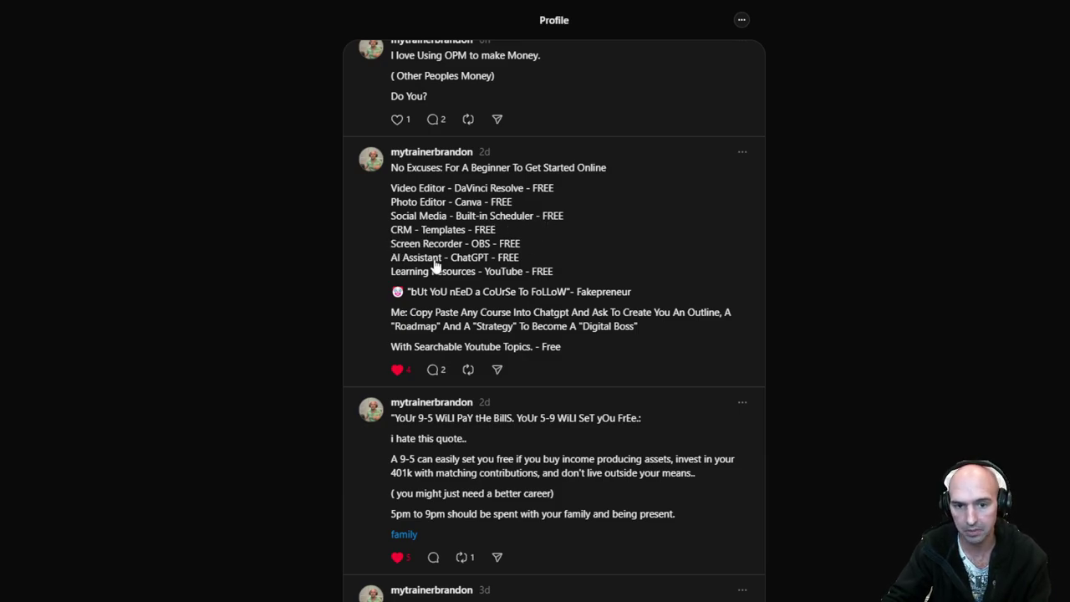
mouse_move(558, 232)
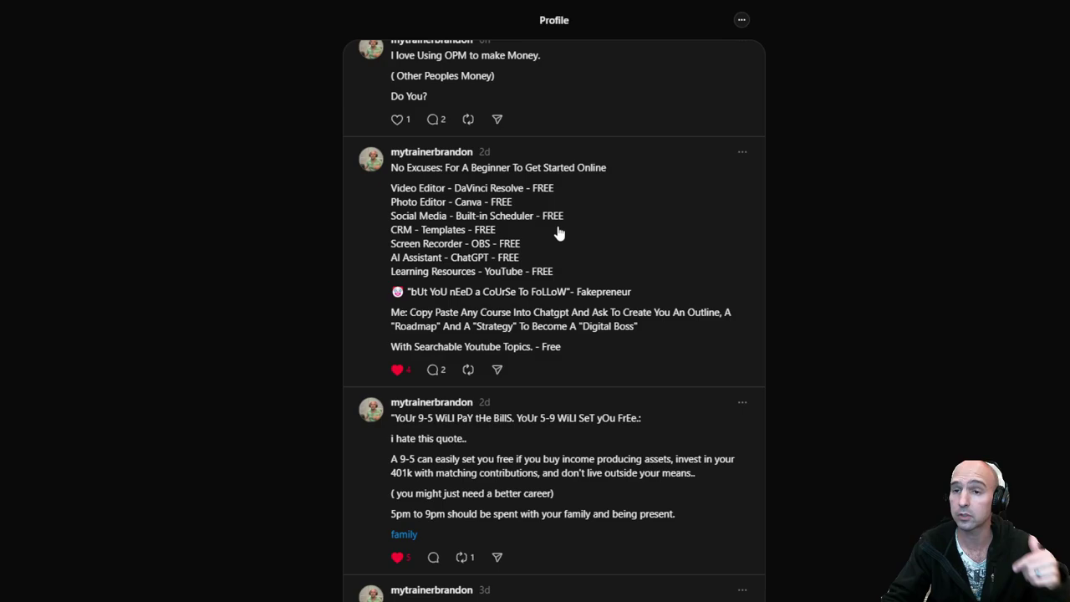
mouse_move(526, 256)
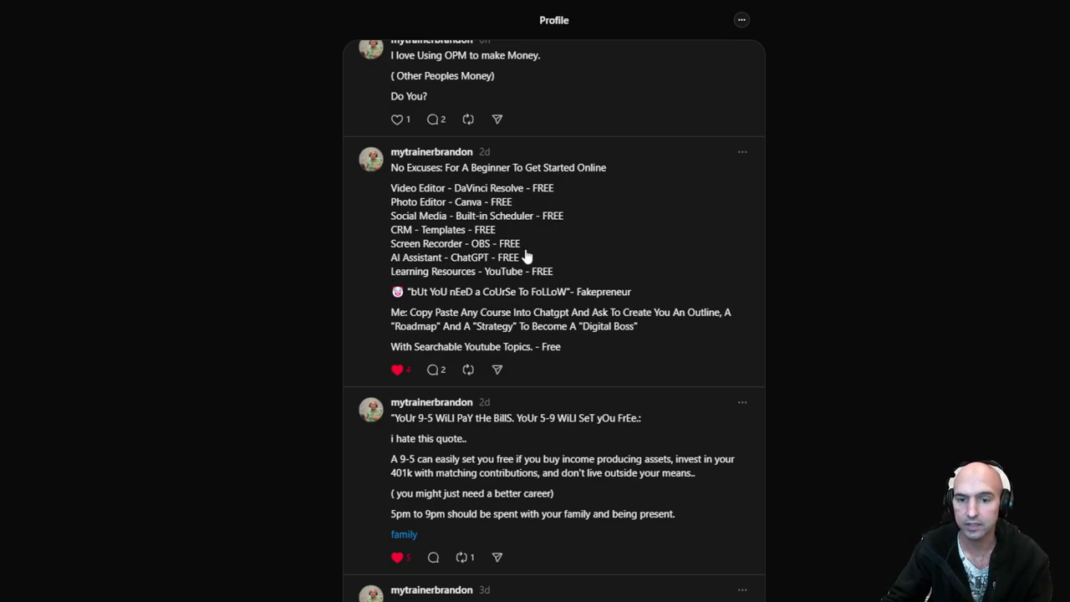
mouse_move(403, 243)
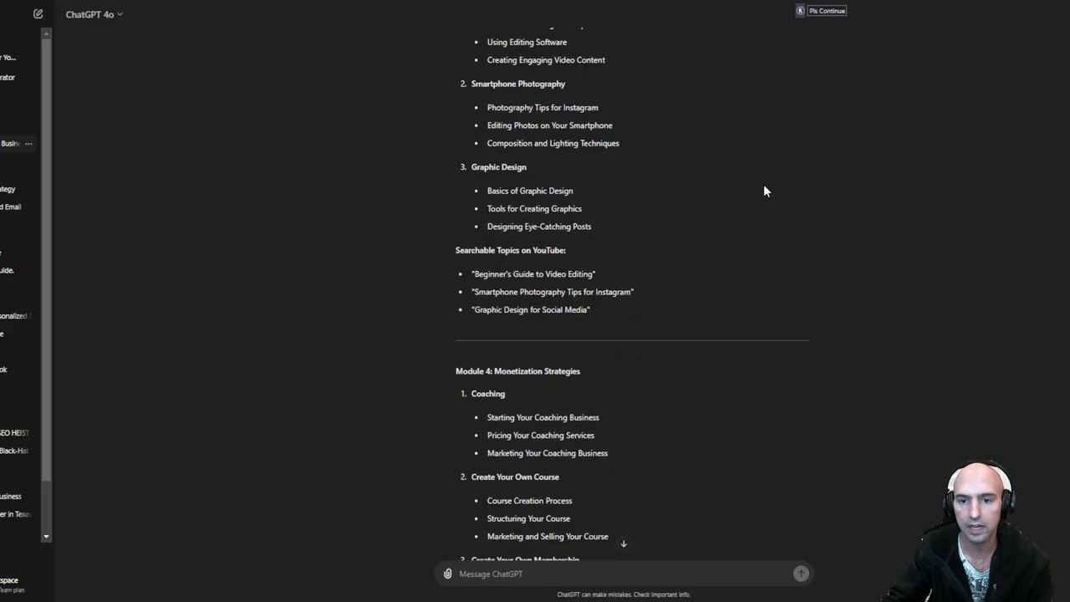
scroll("down", 3)
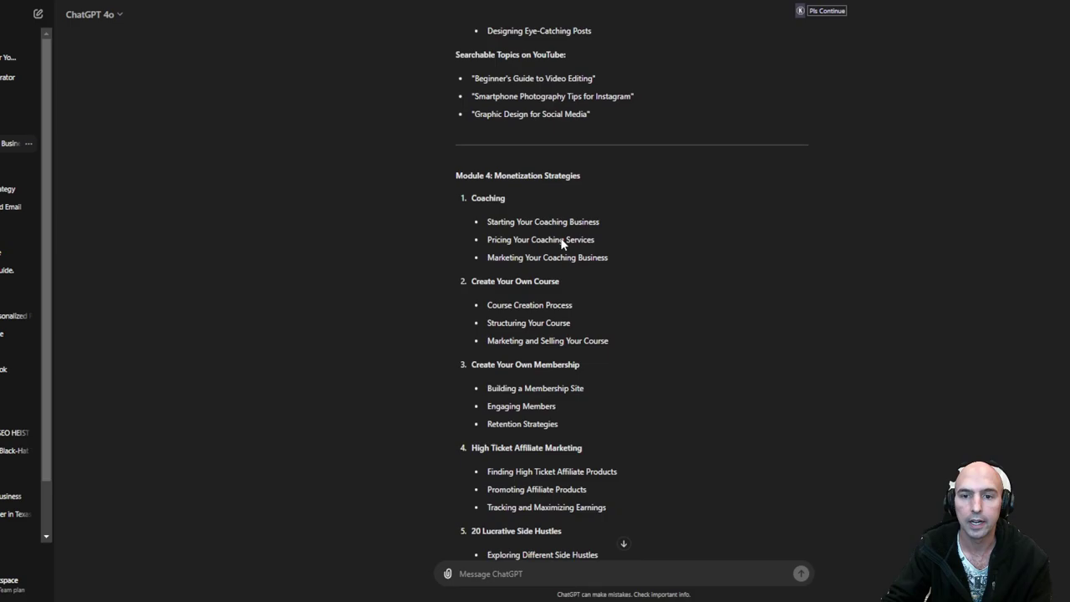
scroll("down", 3)
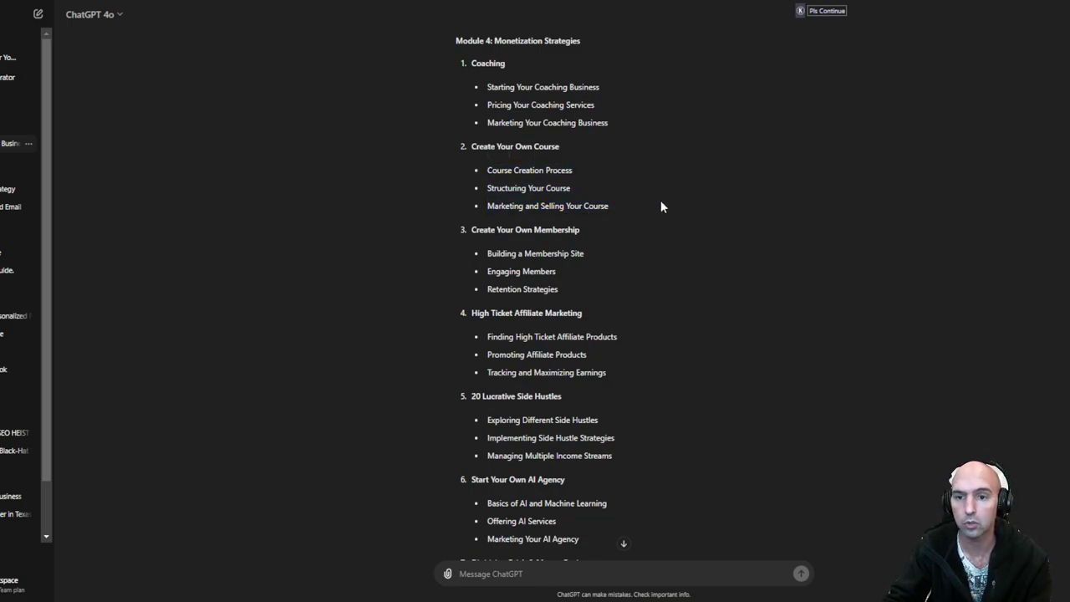
mouse_move(644, 214)
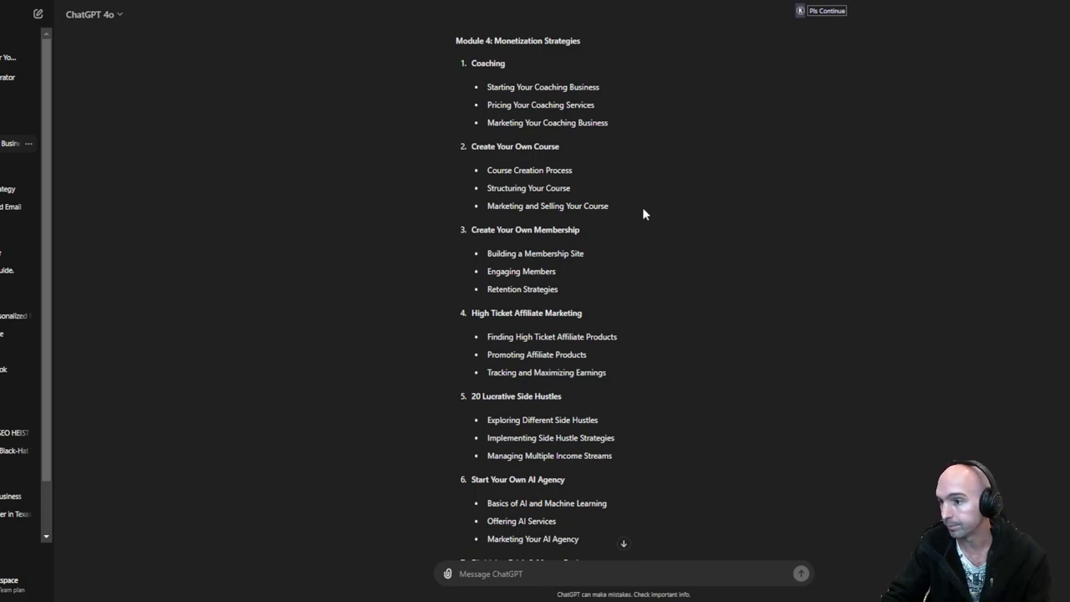
mouse_move(609, 216)
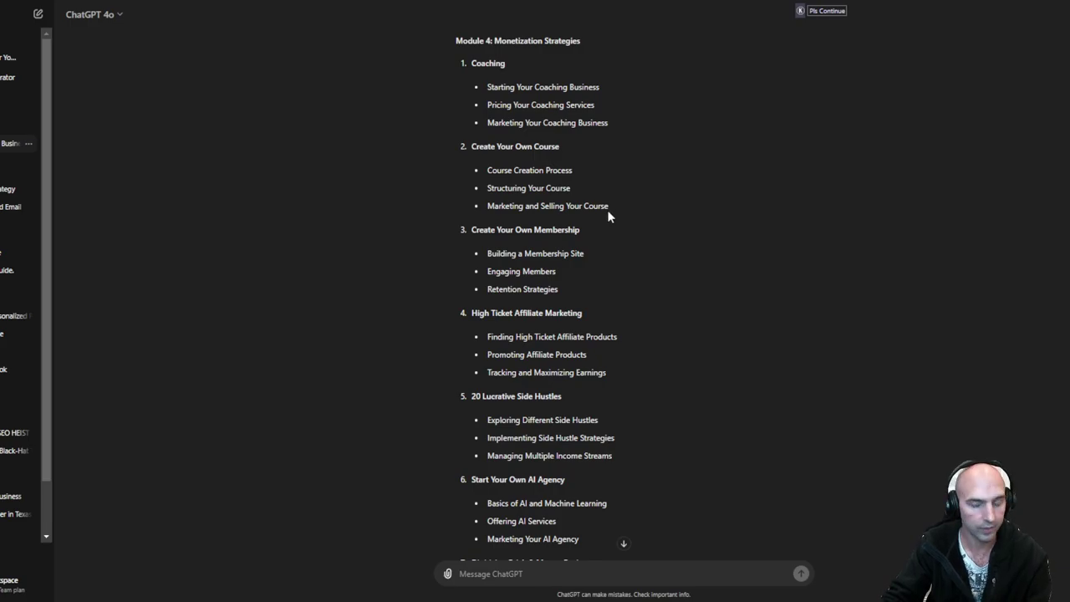
scroll("down", 3)
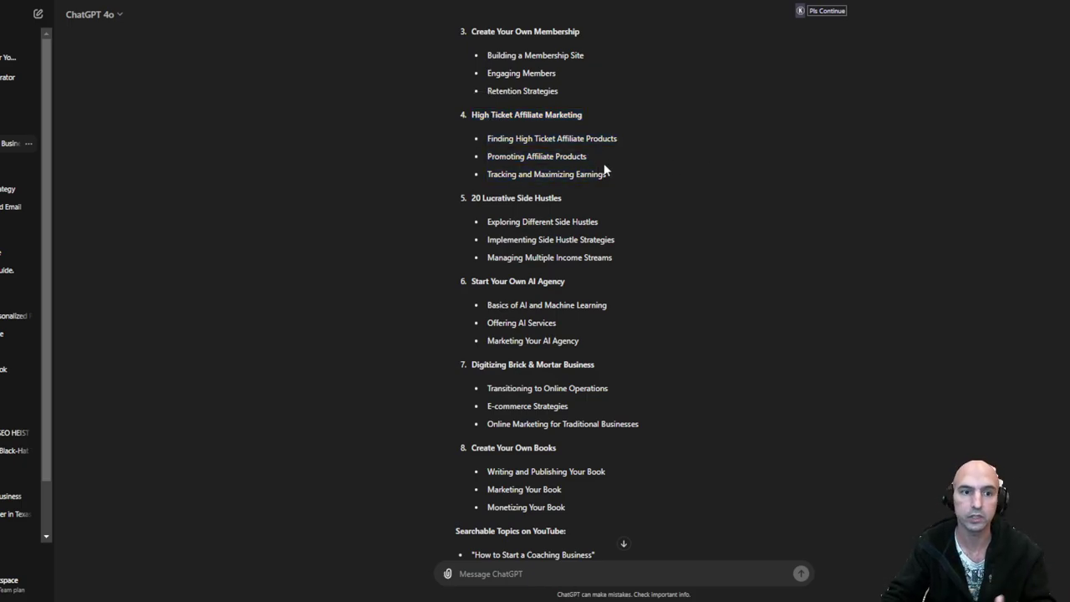
mouse_move(792, 43)
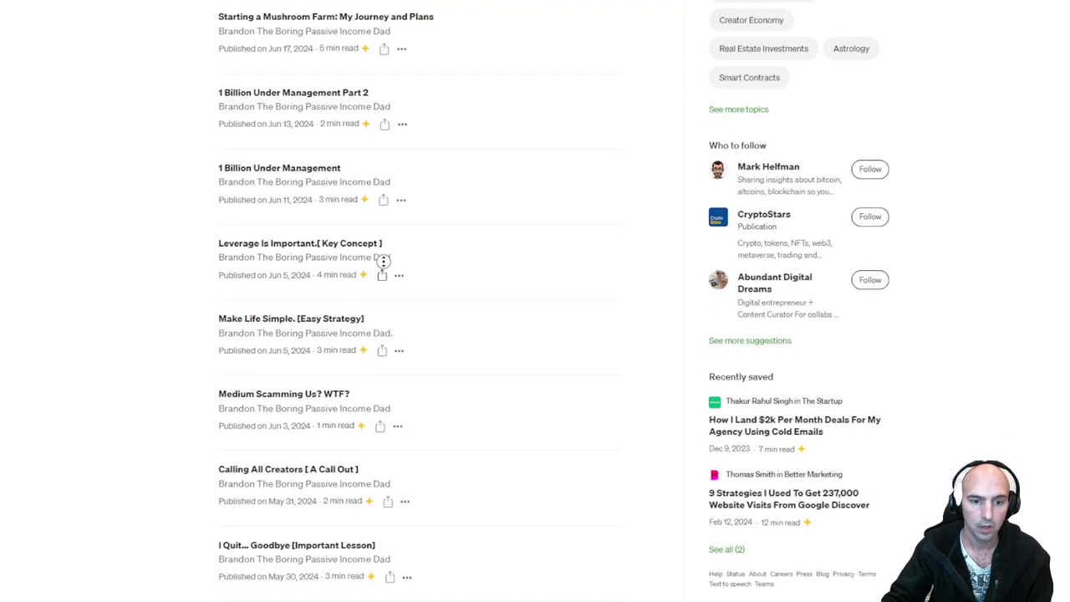
scroll("down", 3)
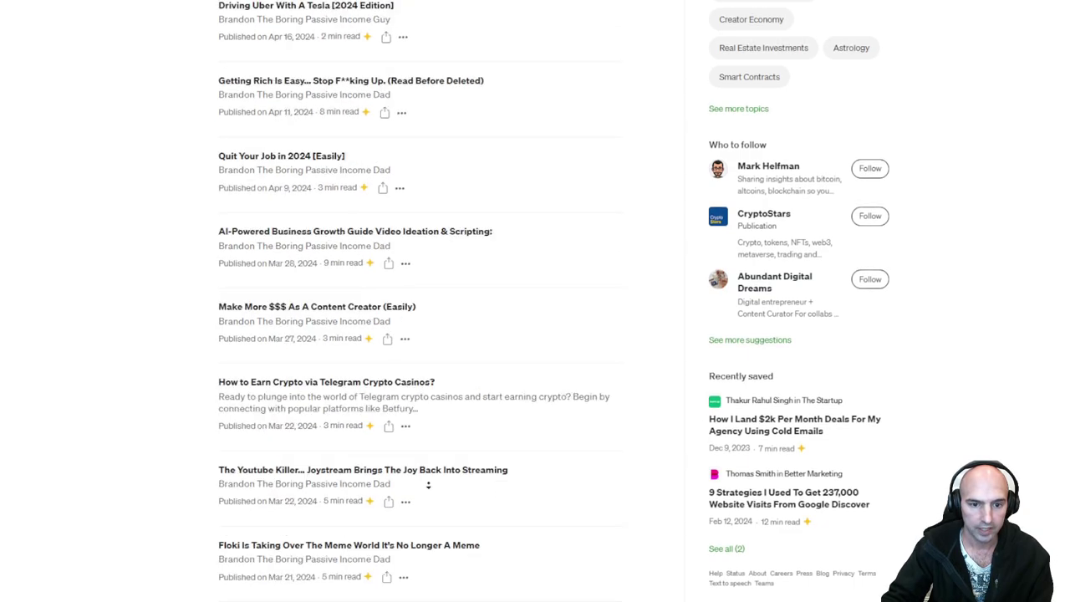
scroll("down", 3)
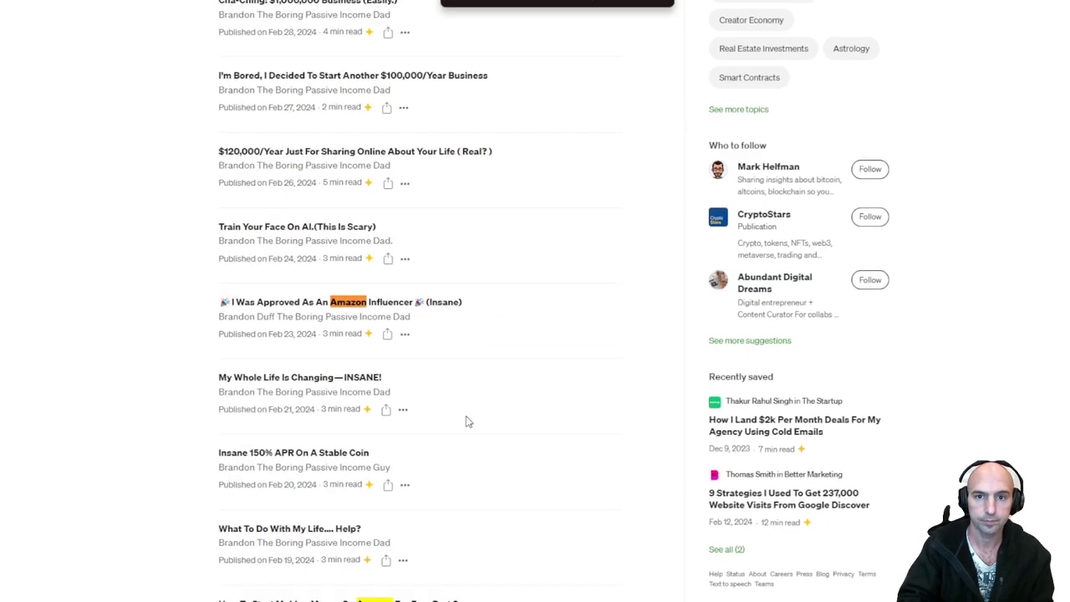
Step: Open the 'I Was Approved As An Amazon Influencer' Medium story and read down to Next Steps
left_click(335, 302)
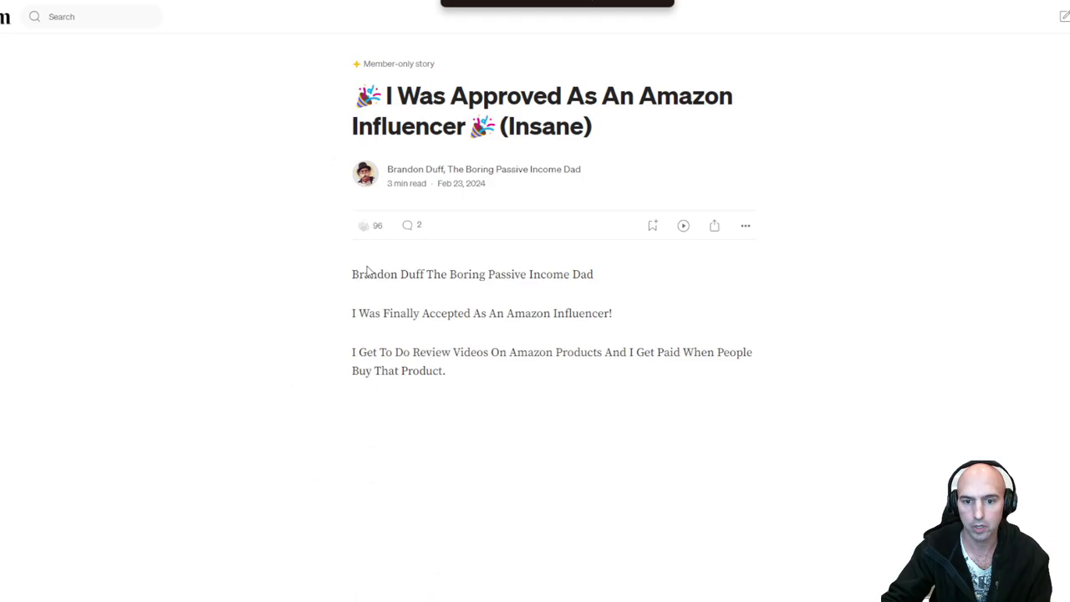
scroll("down", 3)
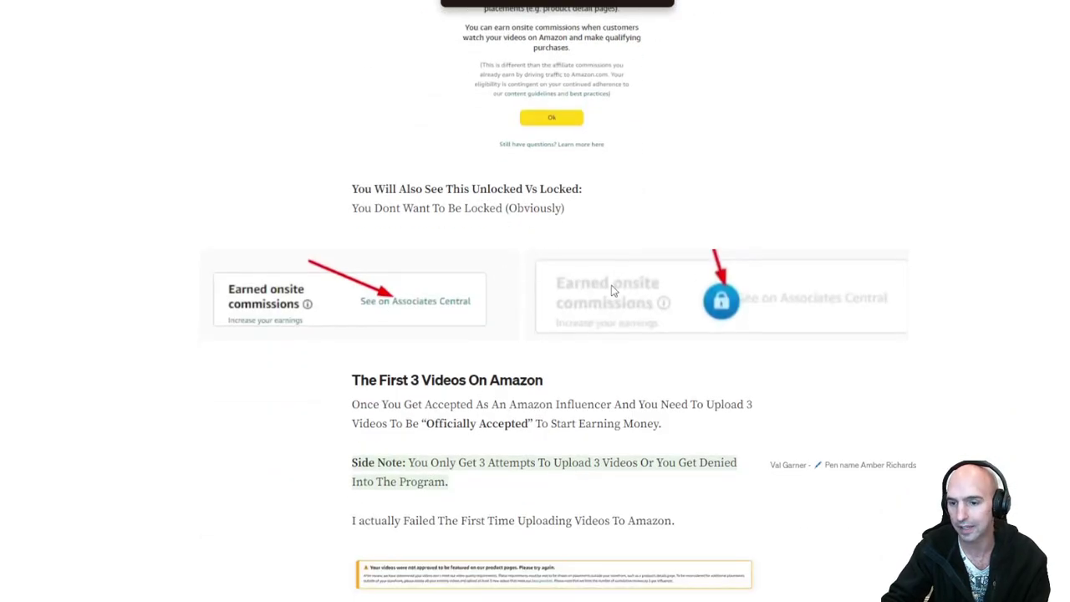
scroll("down", 3)
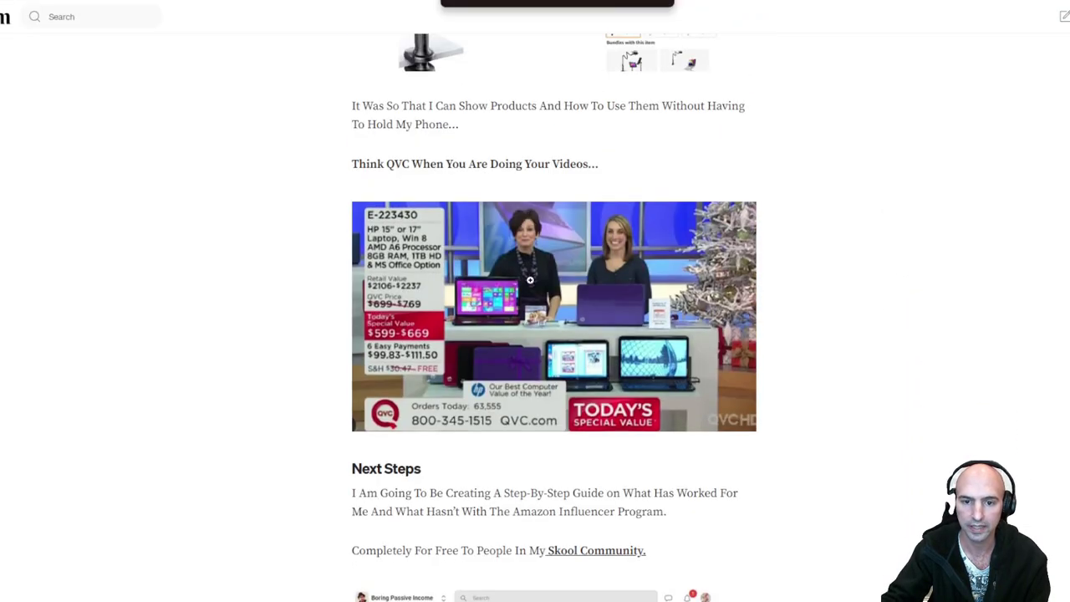
scroll("down", 3)
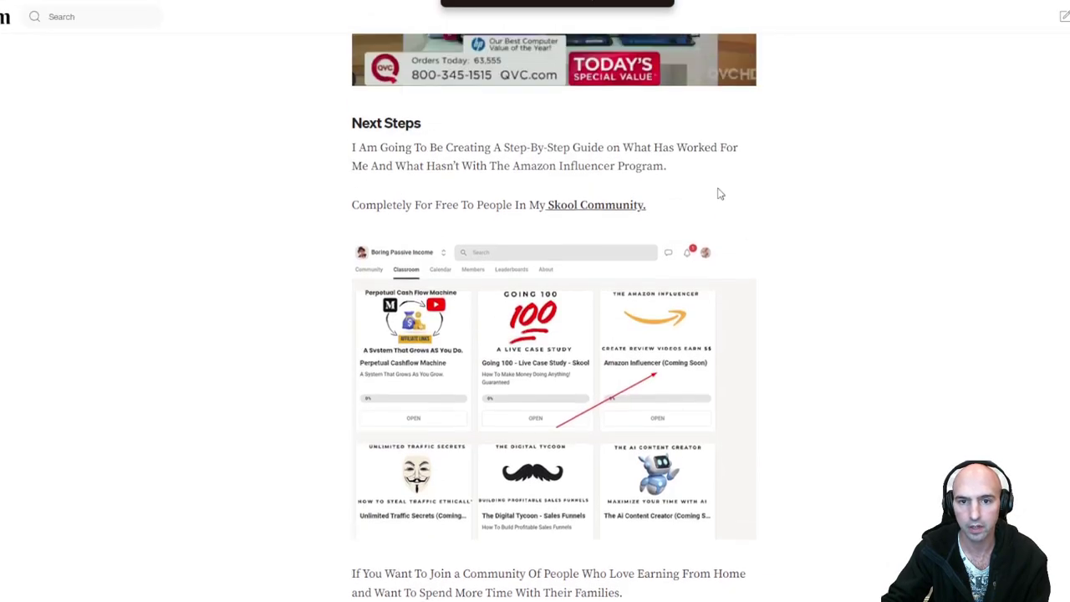
scroll("down", 3)
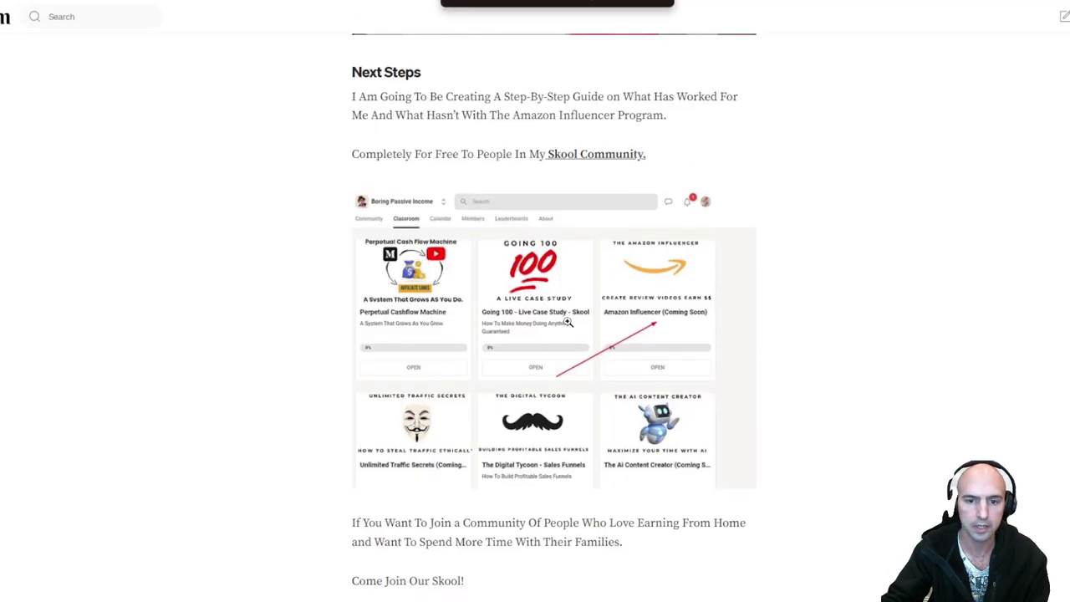
scroll("down", 3)
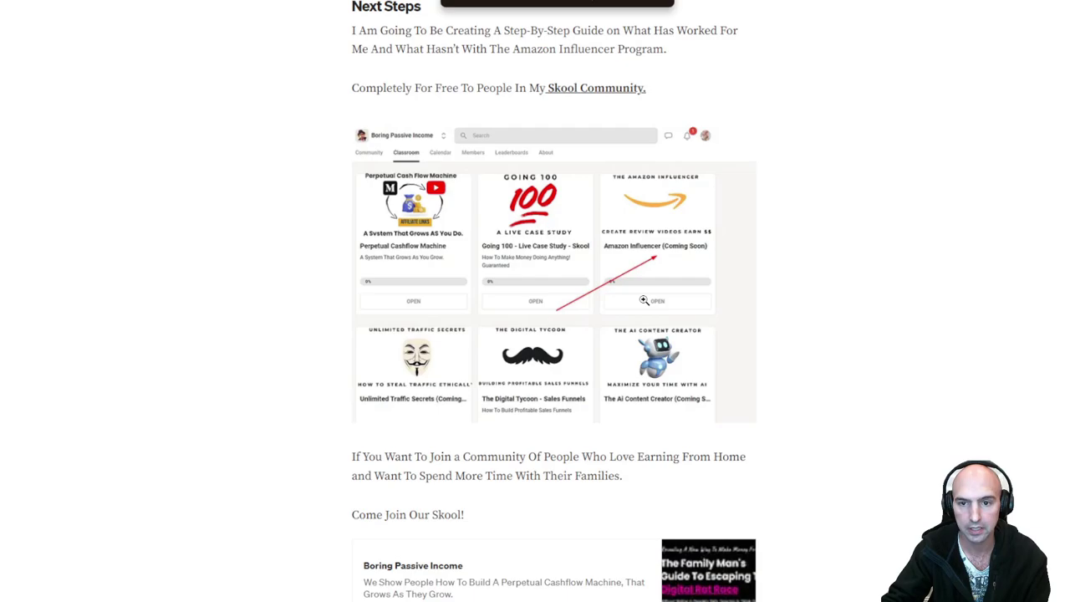
scroll("down", 3)
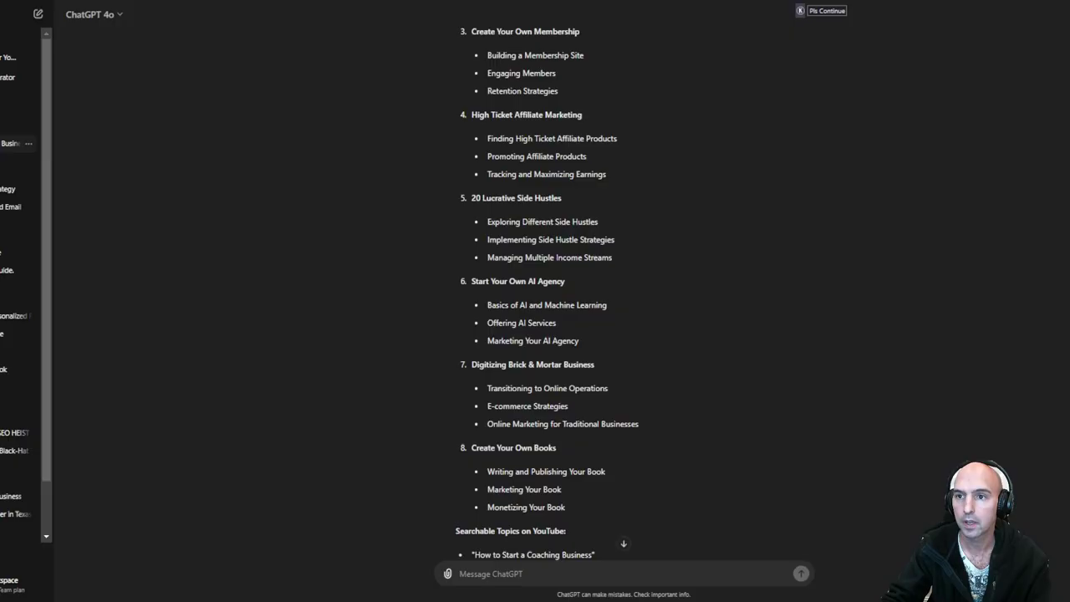
Step: Review Module 4, selecting the 20 Lucrative Side Hustles and Digitizing Brick & Mortar Business subtopics
scroll("down", 3)
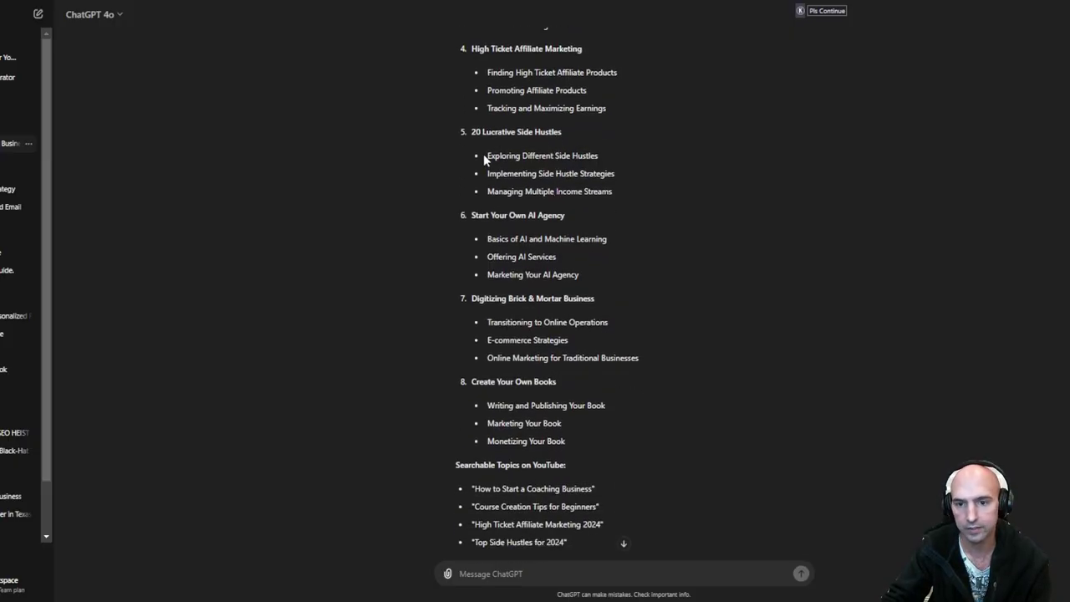
left_click_drag(487, 156, 610, 191)
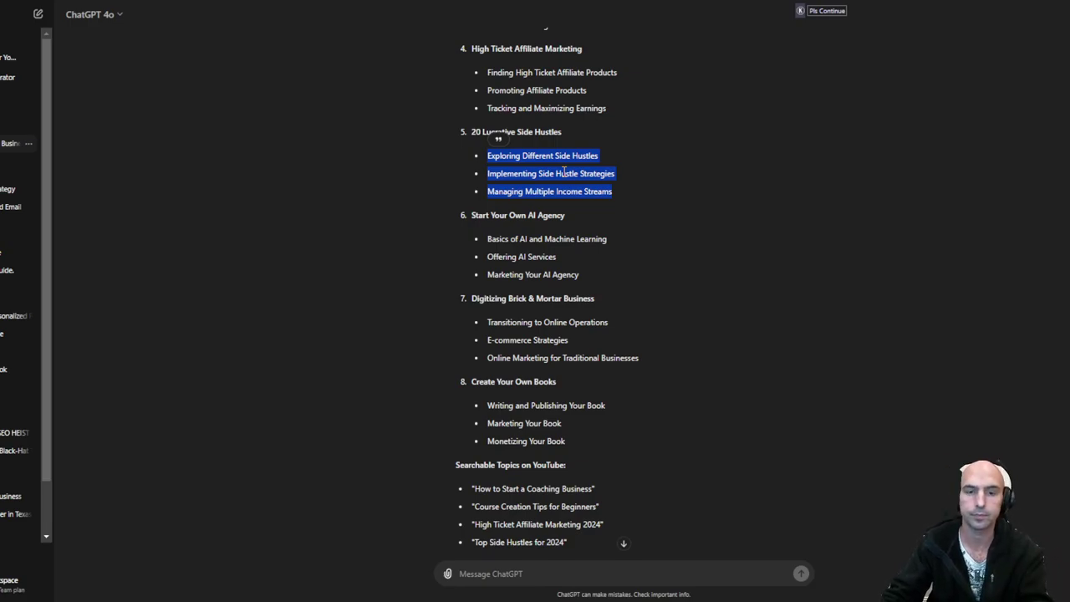
mouse_move(583, 250)
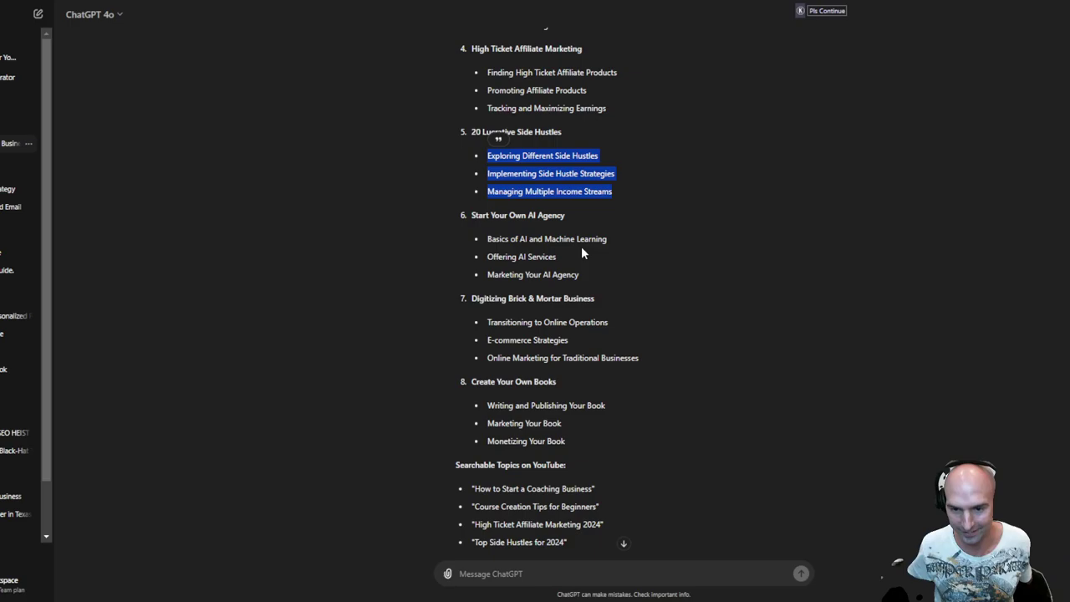
mouse_move(584, 279)
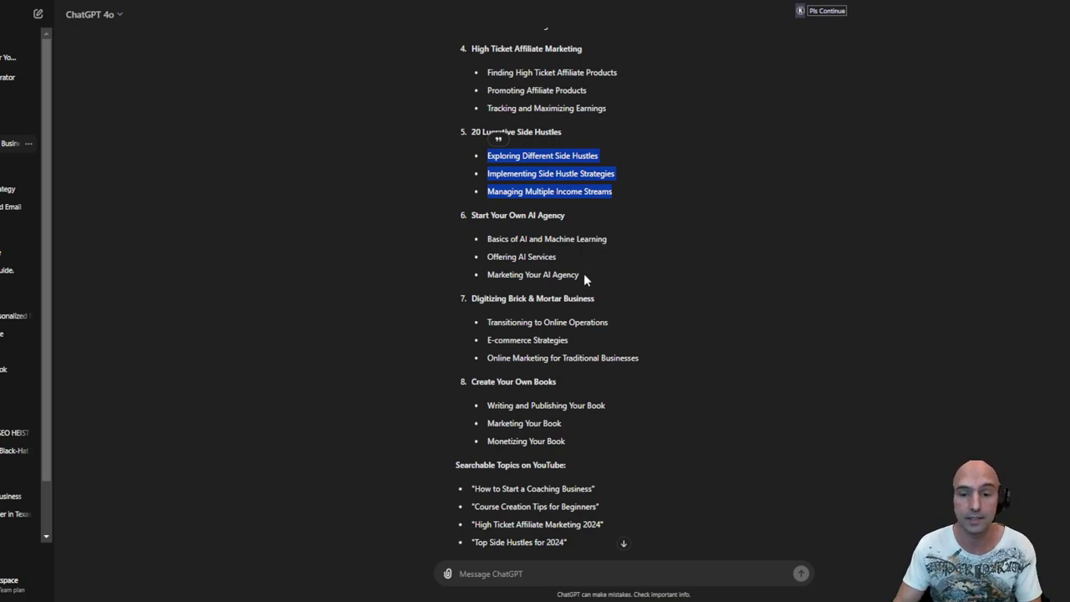
scroll("down", 3)
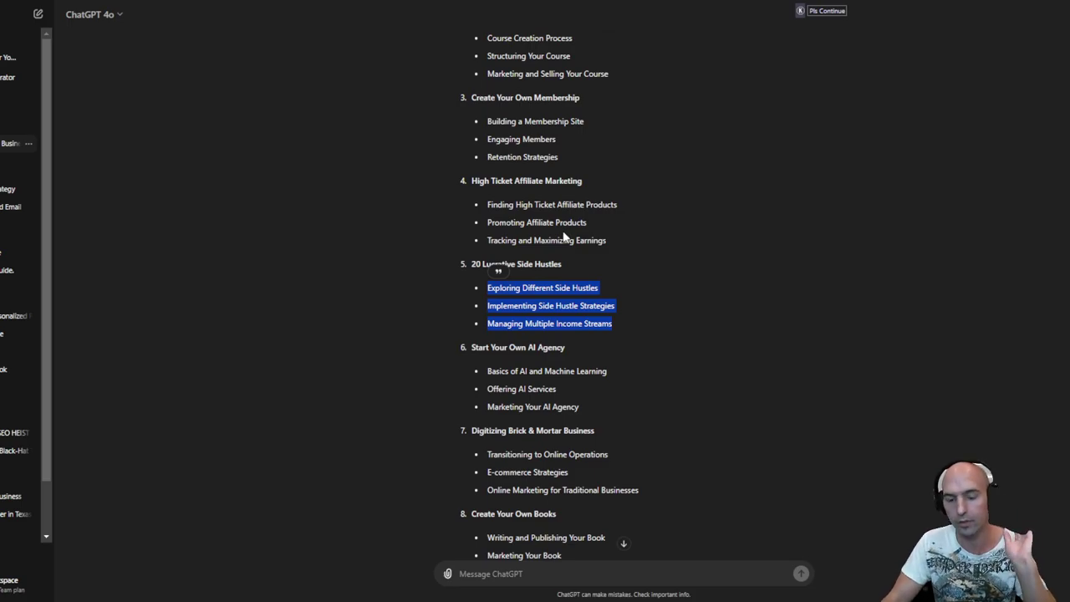
scroll("down", 3)
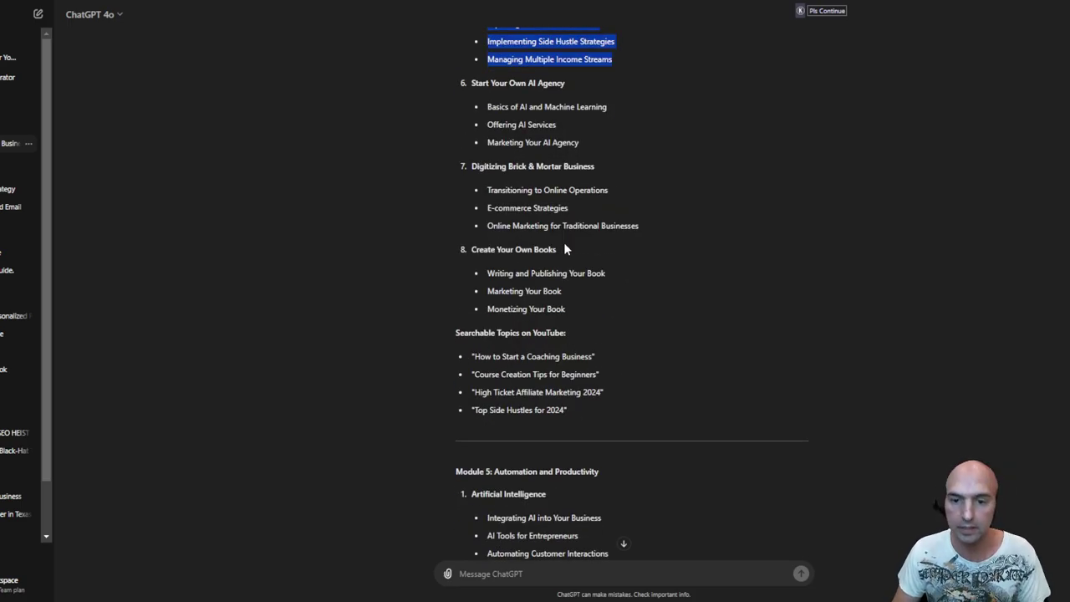
scroll("down", 3)
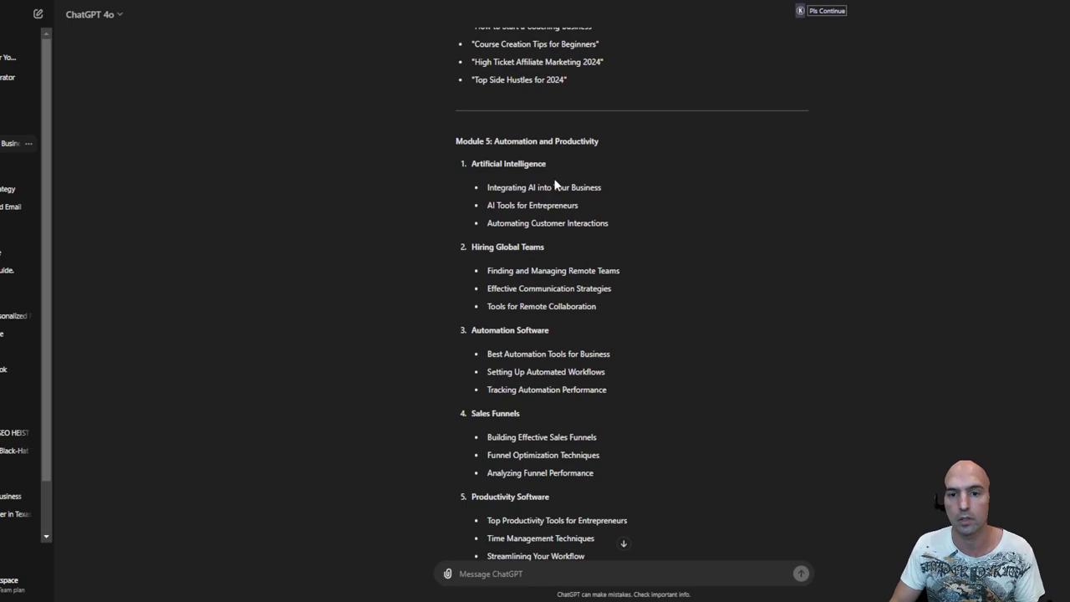
left_click_drag(487, 187, 608, 223)
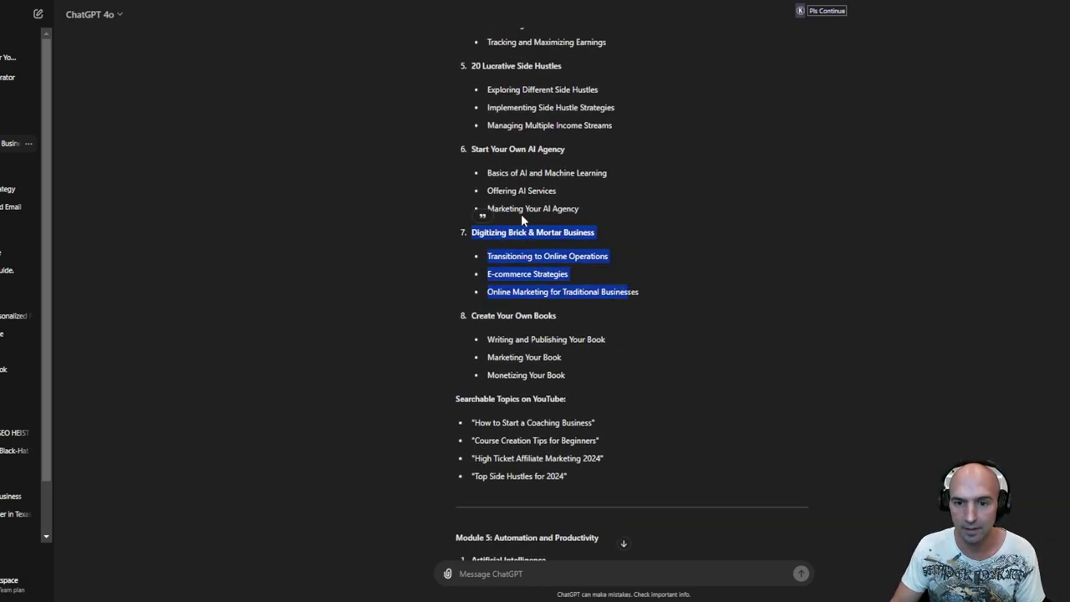
scroll("down", 3)
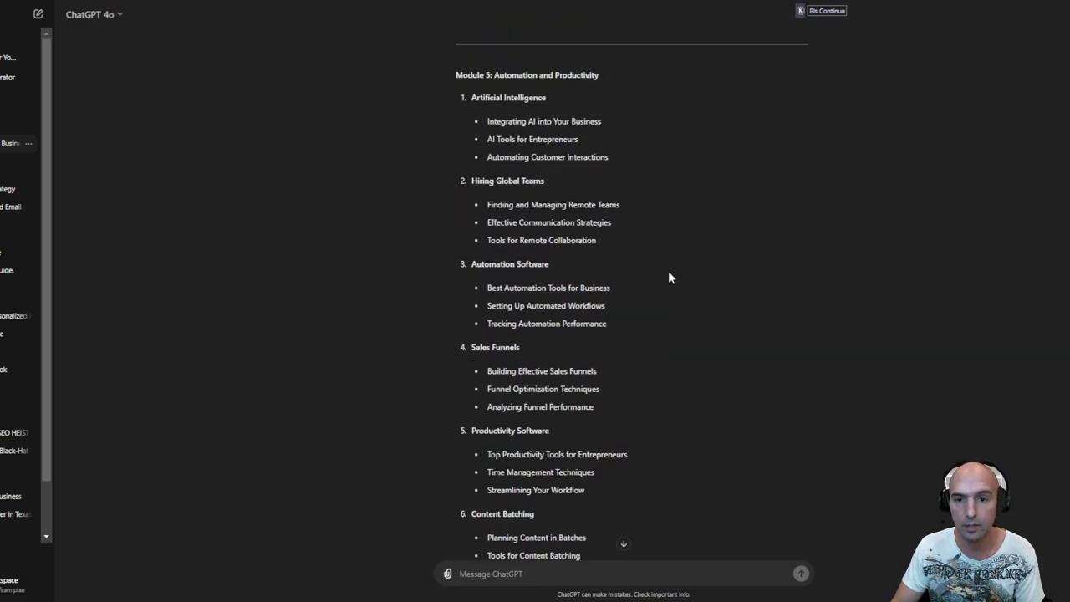
mouse_move(667, 278)
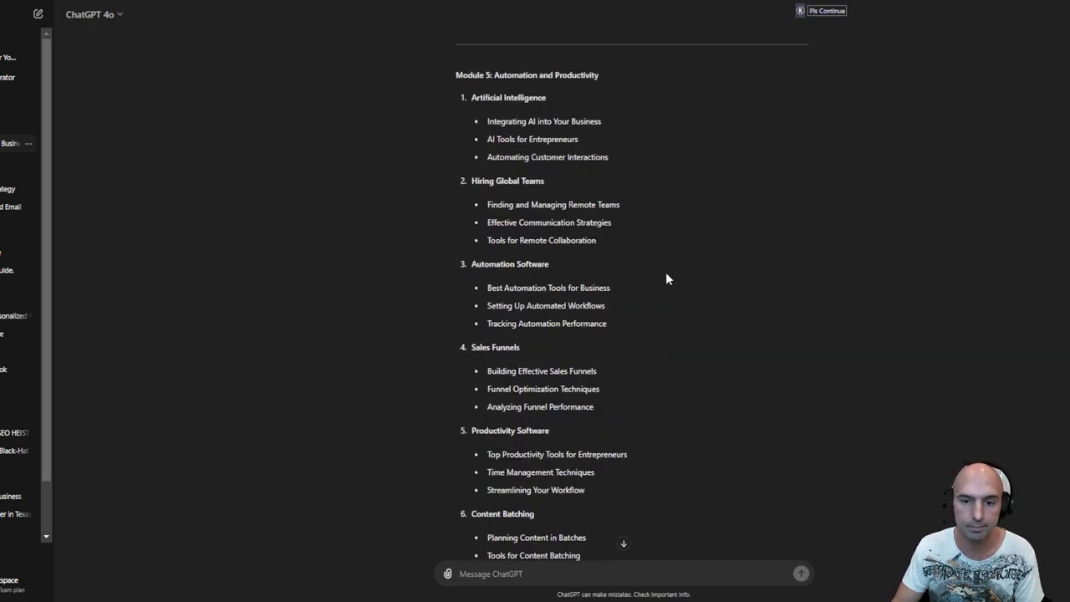
mouse_move(644, 284)
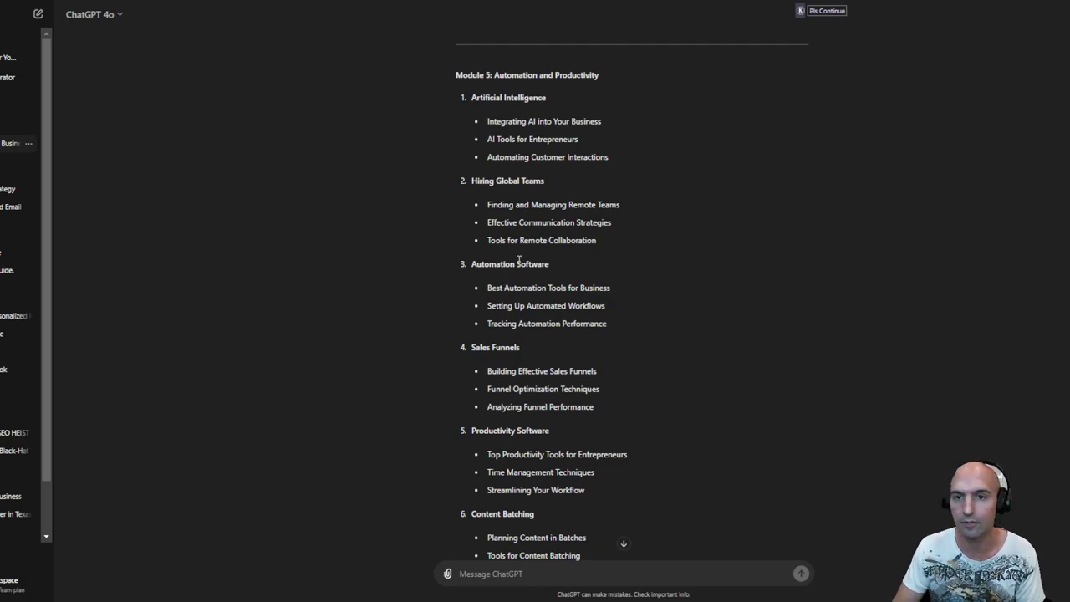
mouse_move(604, 264)
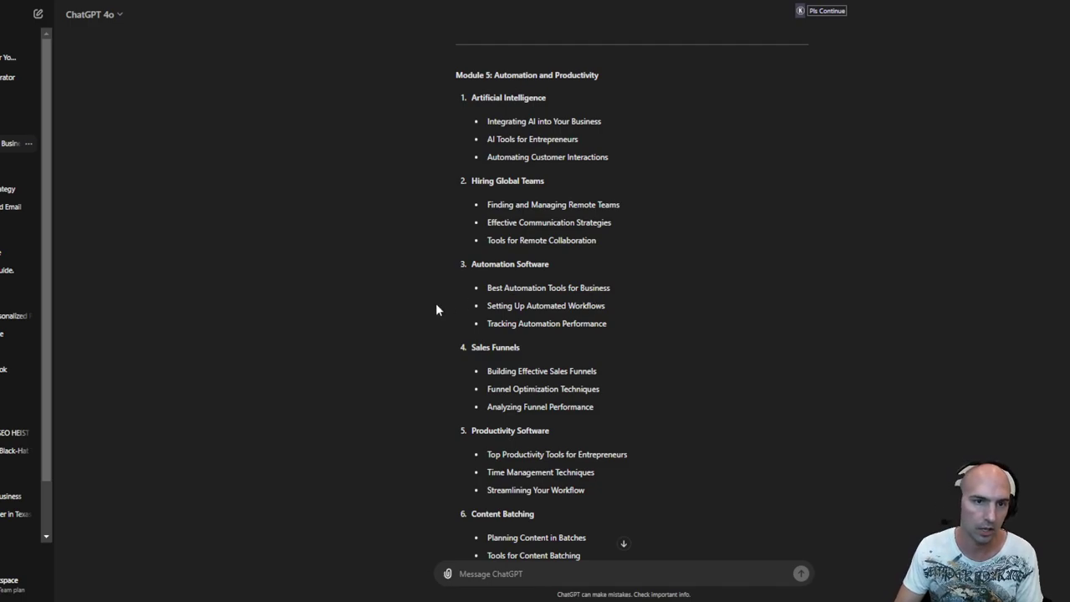
mouse_move(593, 298)
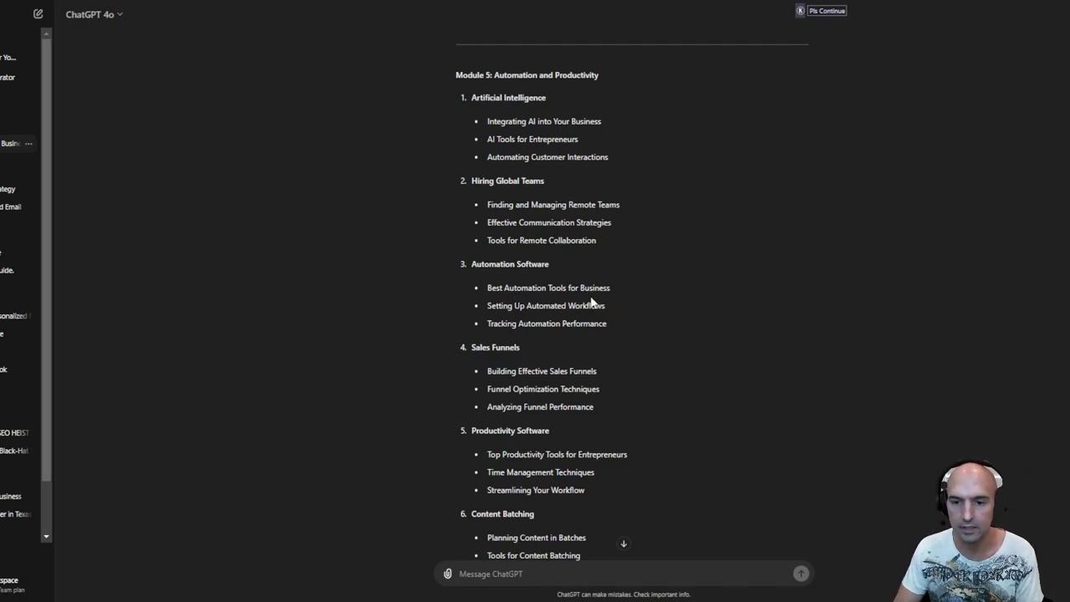
mouse_move(637, 326)
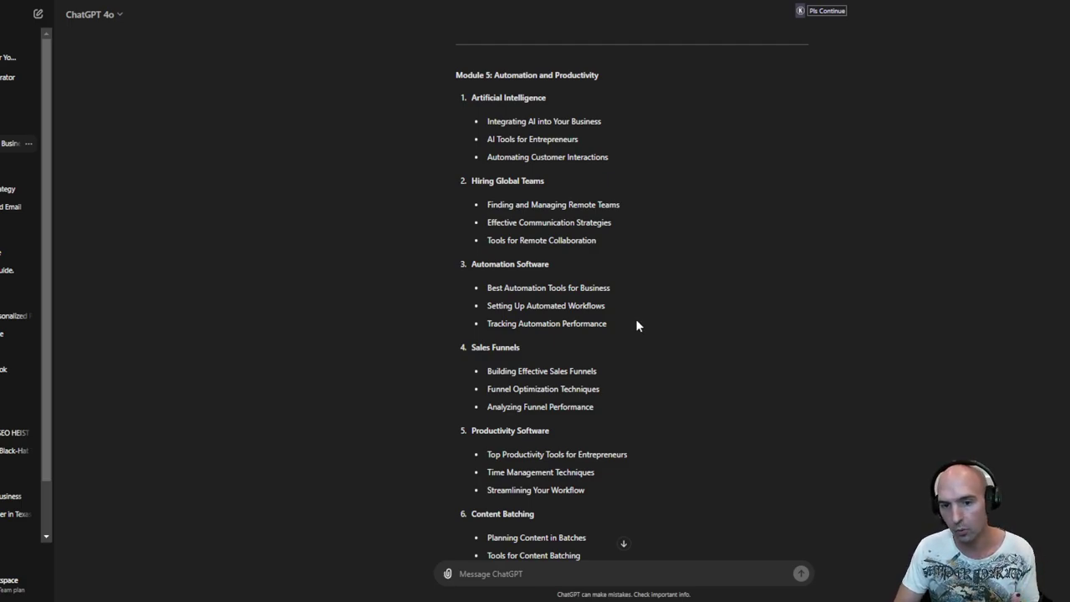
Step: Scroll through Module 5's automation topics and YouTube search ideas to the Module 6 heading
scroll("down", 3)
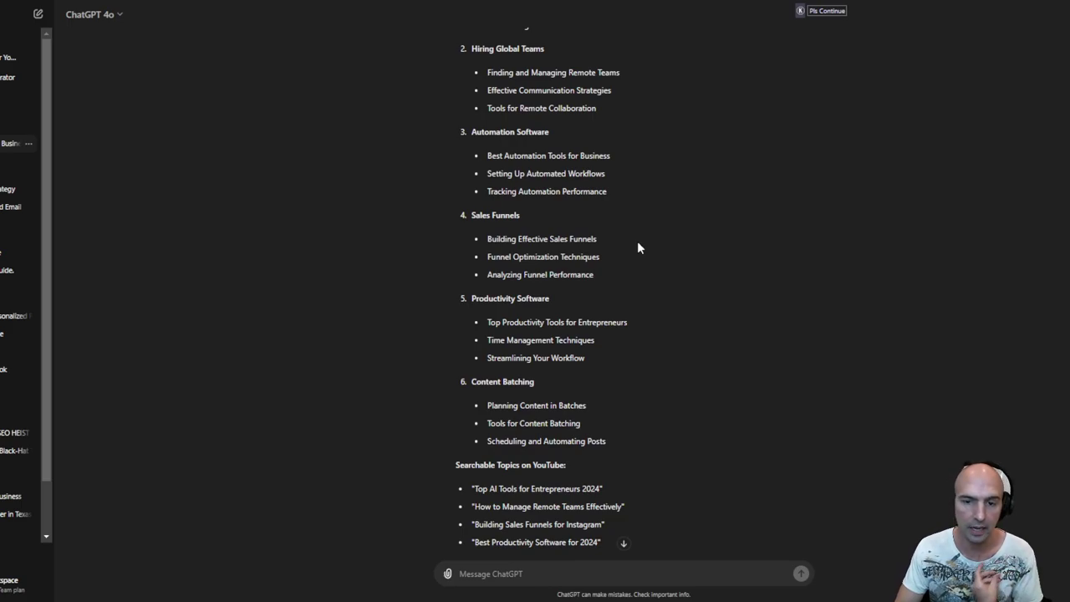
scroll("down", 3)
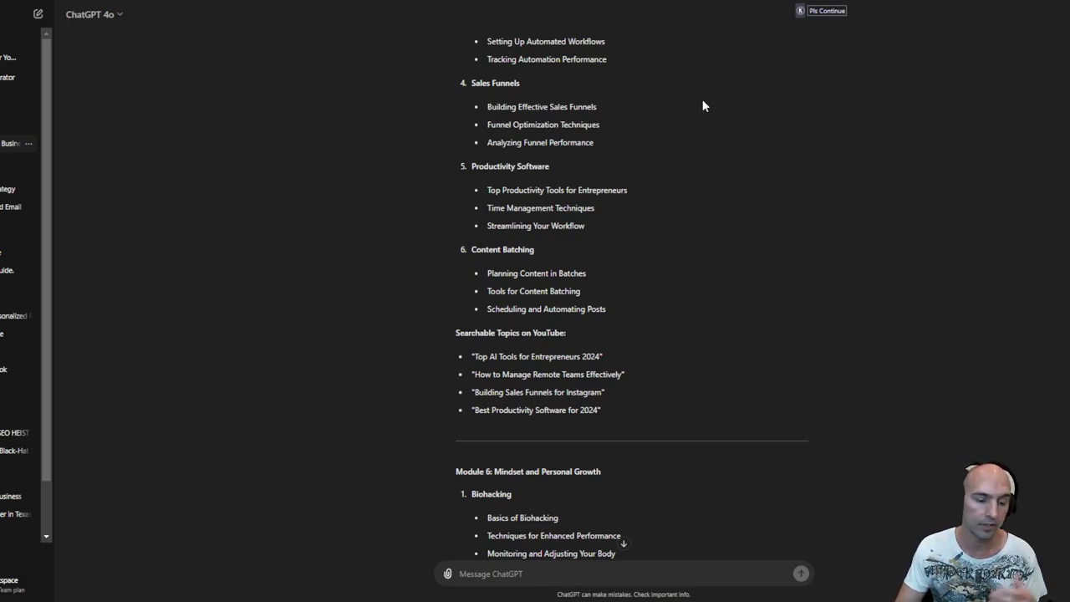
mouse_move(646, 170)
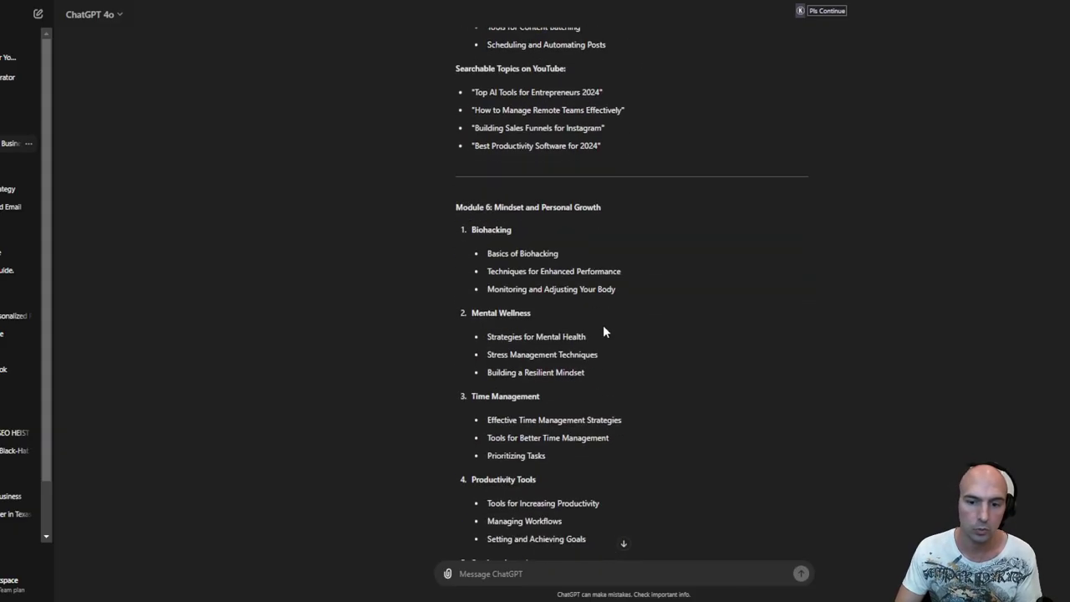
mouse_move(603, 266)
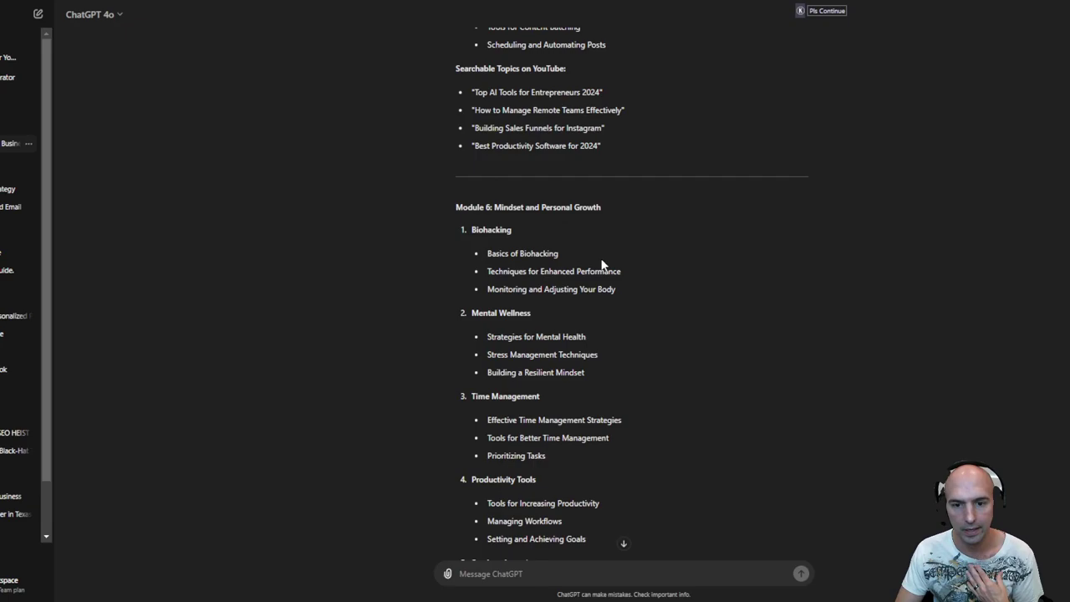
Step: Scroll through Module 6's mindset topics, from Stocks + Investing to Global Taxes
scroll("down", 3)
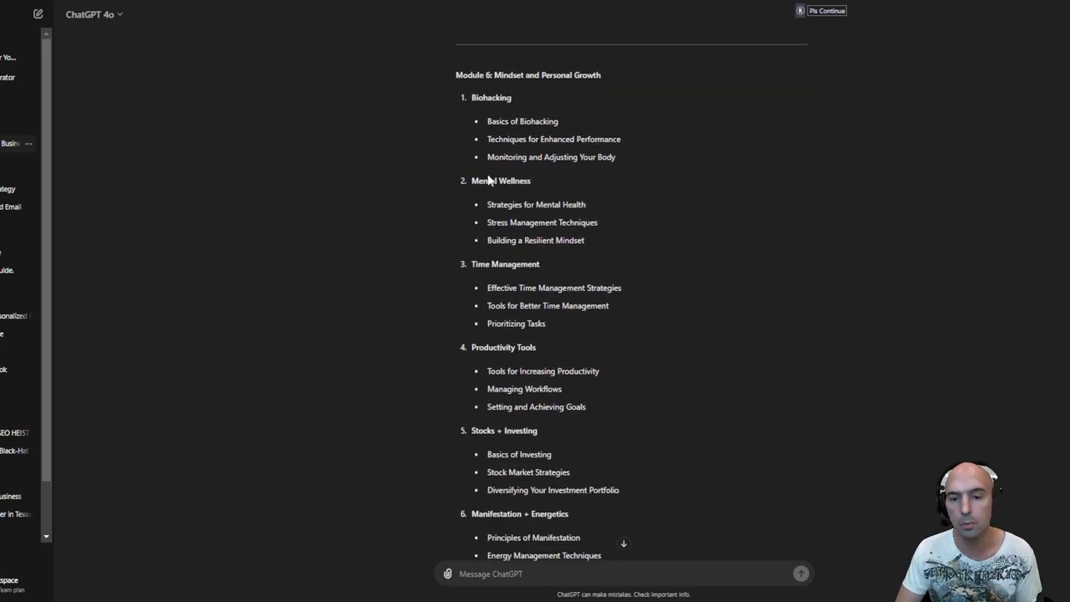
mouse_move(525, 238)
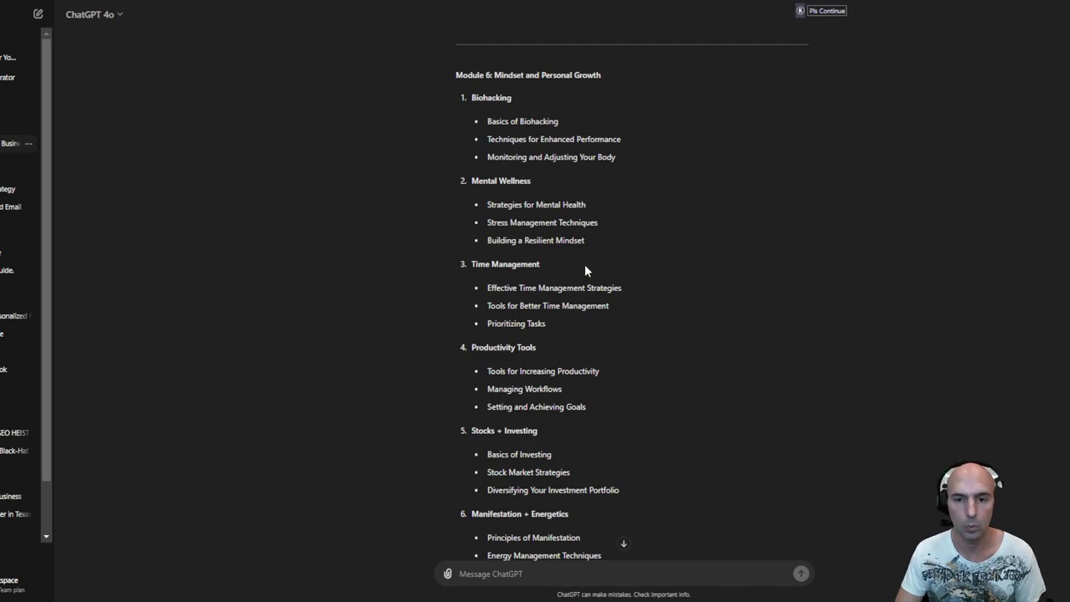
mouse_move(660, 251)
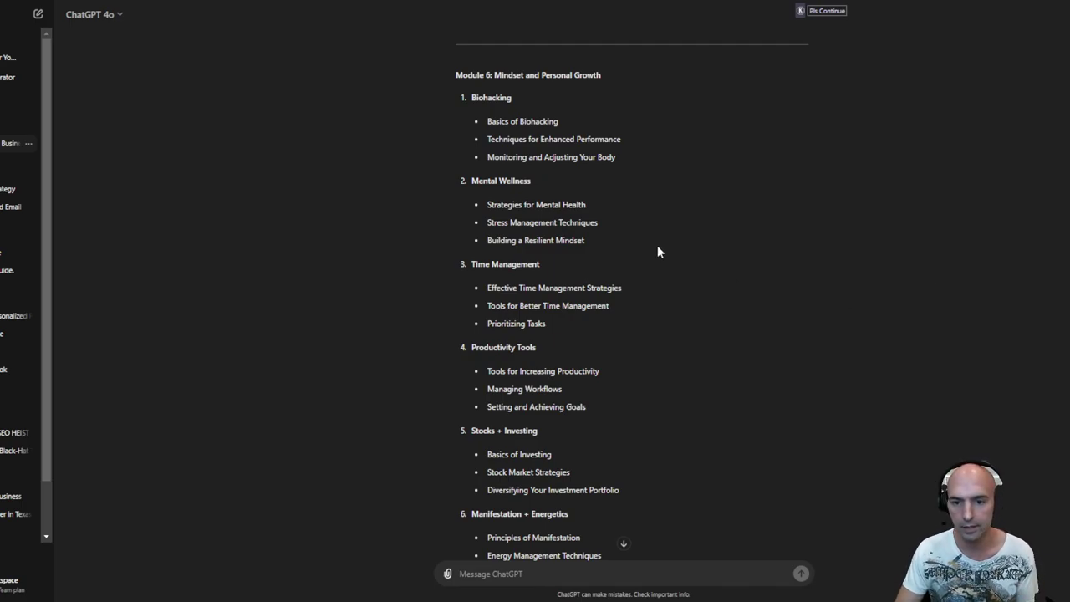
scroll("down", 3)
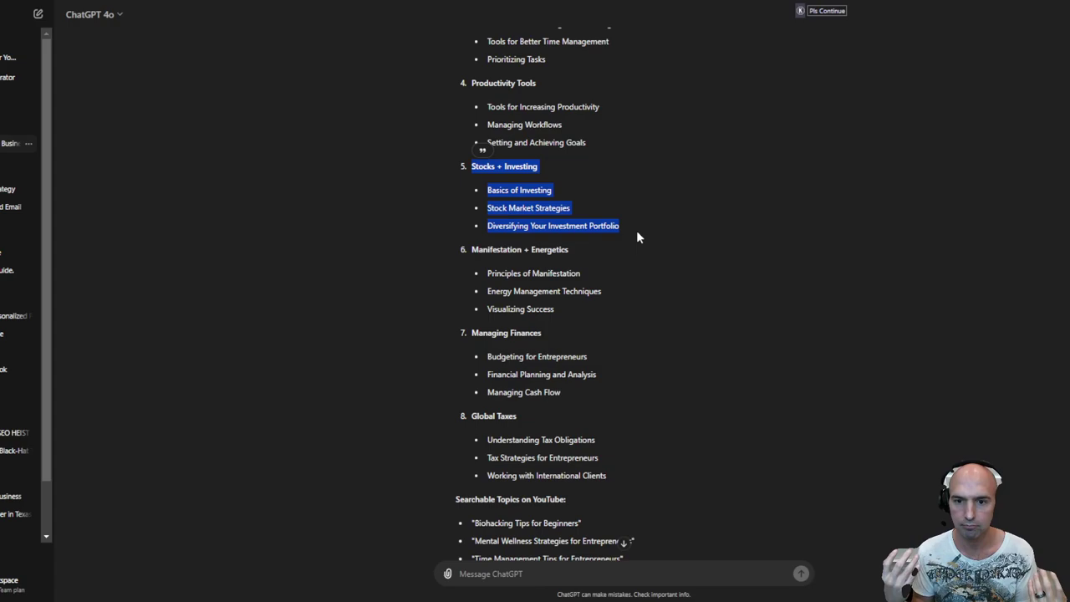
mouse_move(645, 238)
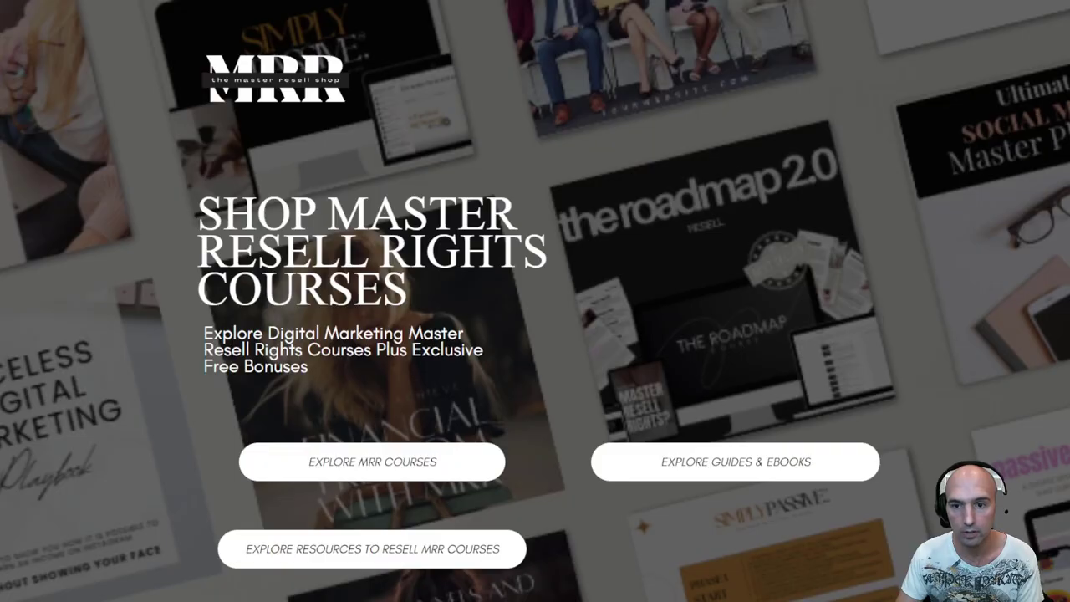
Step: Scroll to the Meet Brooke bio, selecting her name and the $250M Meta ads sentence
scroll("down", 3)
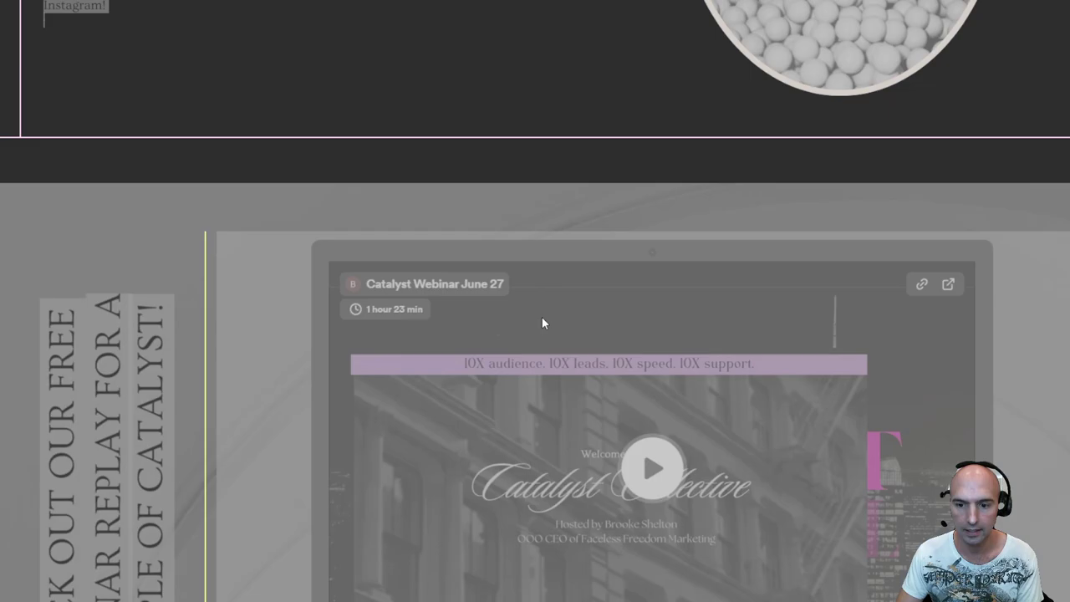
scroll("down", 3)
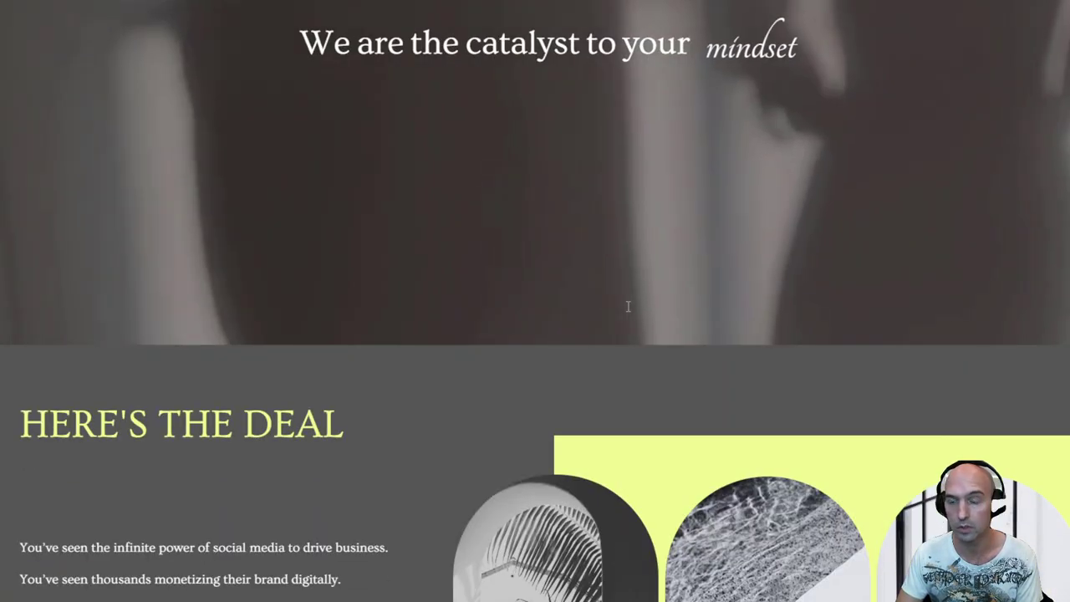
scroll("down", 3)
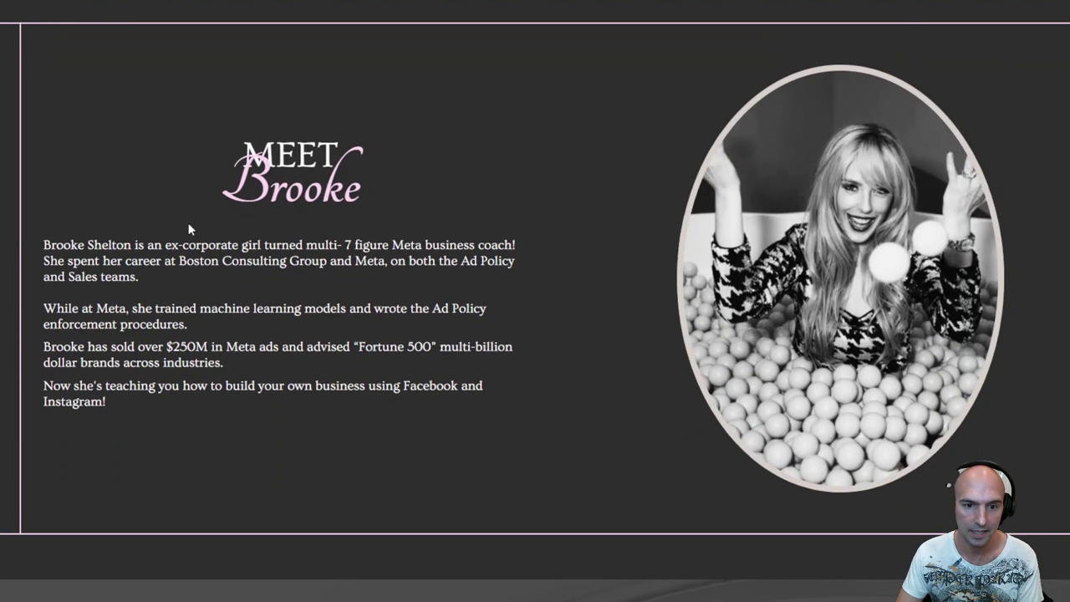
left_click_drag(44, 244, 136, 244)
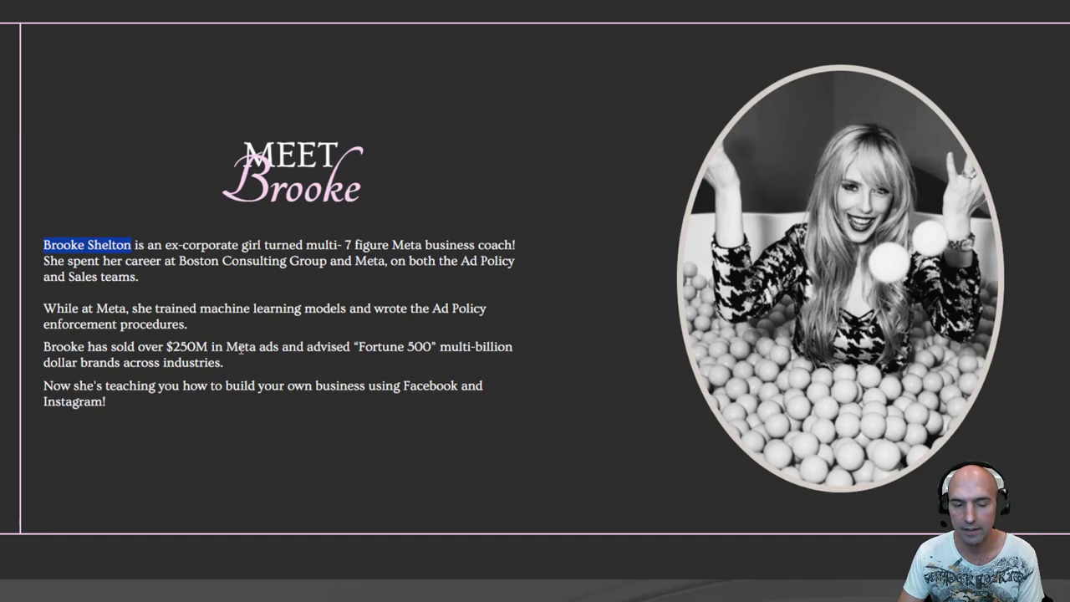
left_click_drag(43, 346, 223, 362)
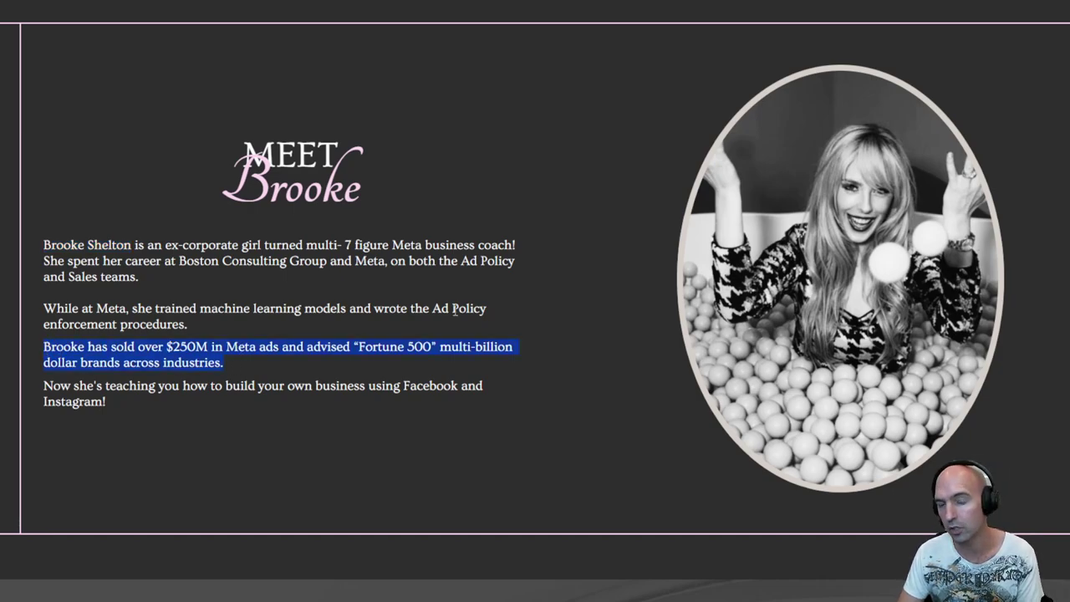
mouse_move(824, 222)
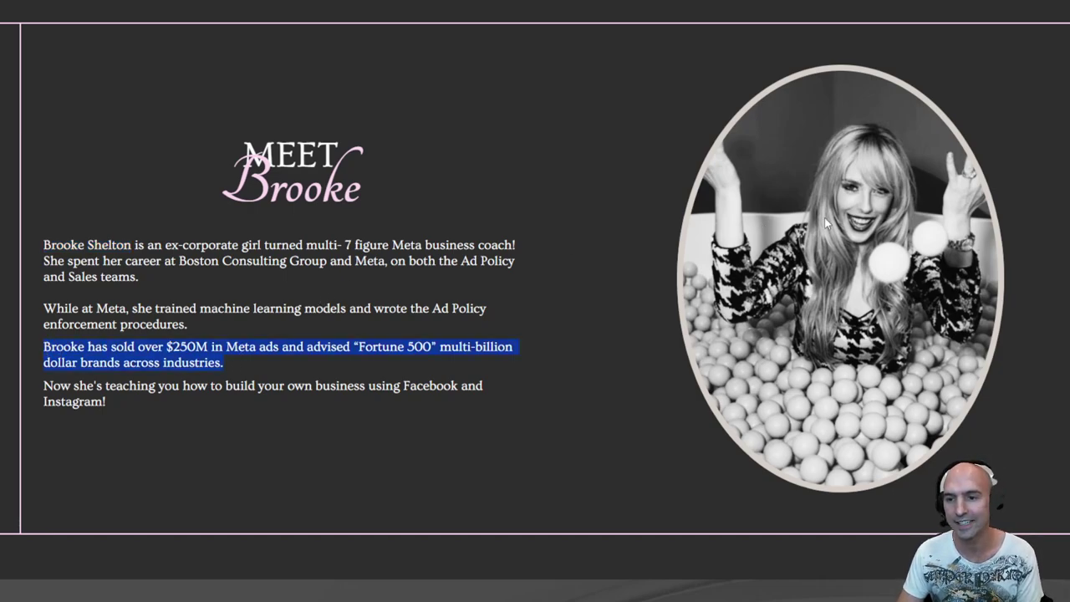
mouse_move(595, 82)
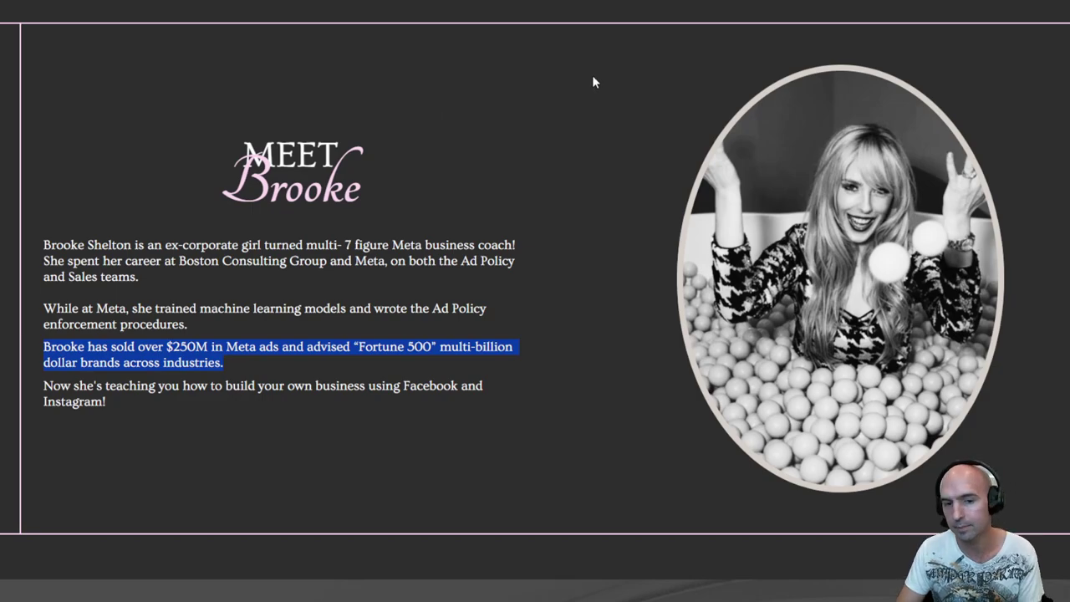